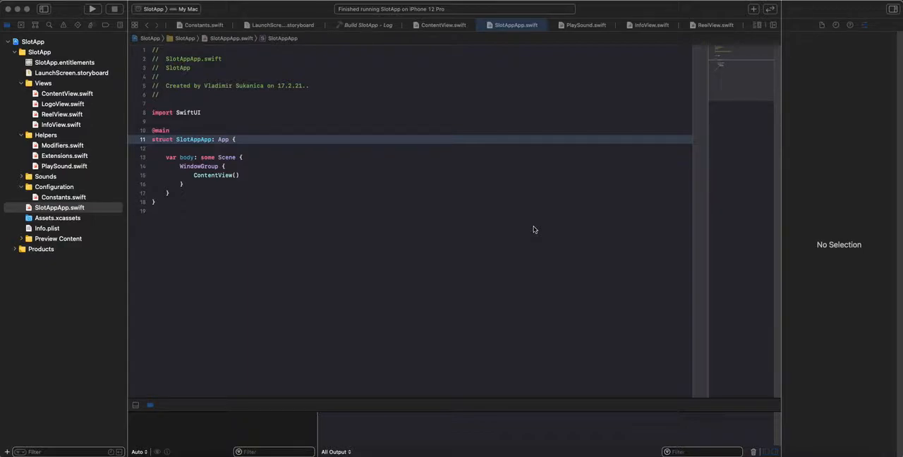
pyautogui.moveTo(386, 246)
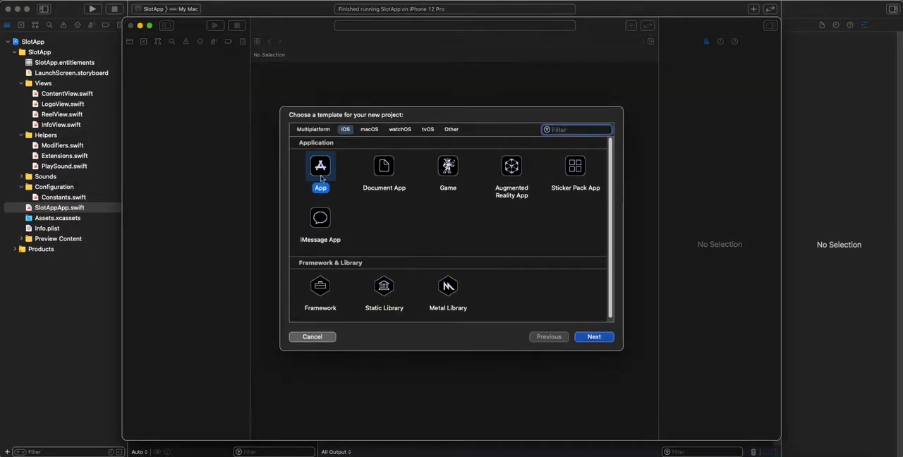
# Step: Compare the SwiftUI App and UIKit App Delegate life cycles for a new app project, then cancel
pyautogui.click(594, 336)
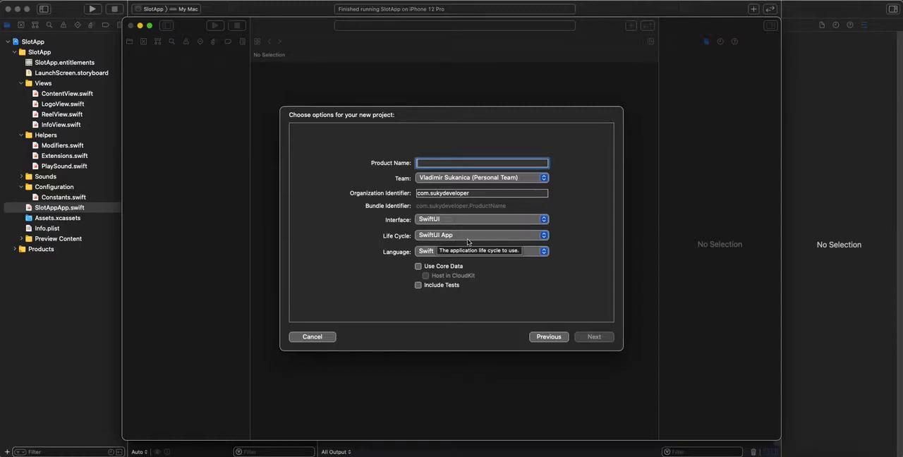
pyautogui.moveTo(485, 240)
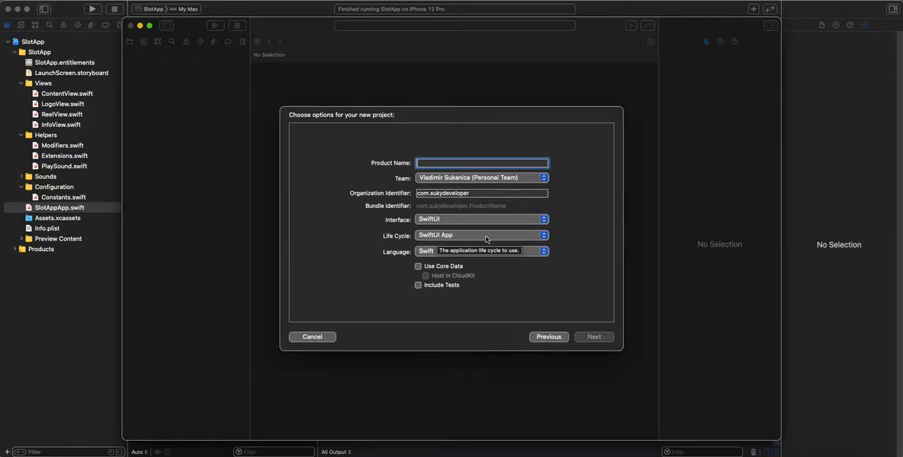
pyautogui.click(482, 236)
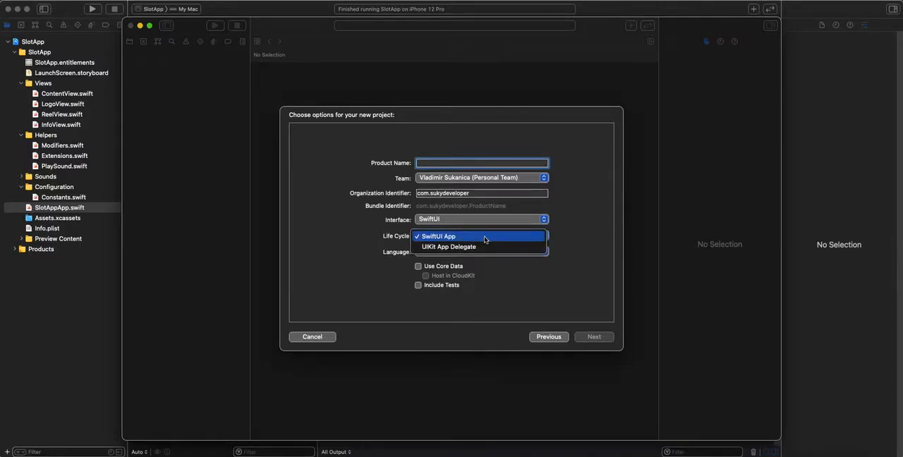
pyautogui.moveTo(449, 247)
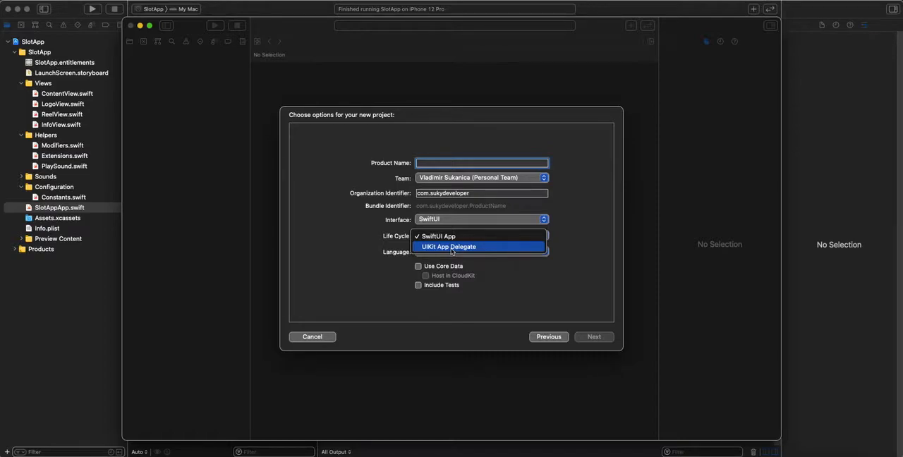
pyautogui.click(449, 246)
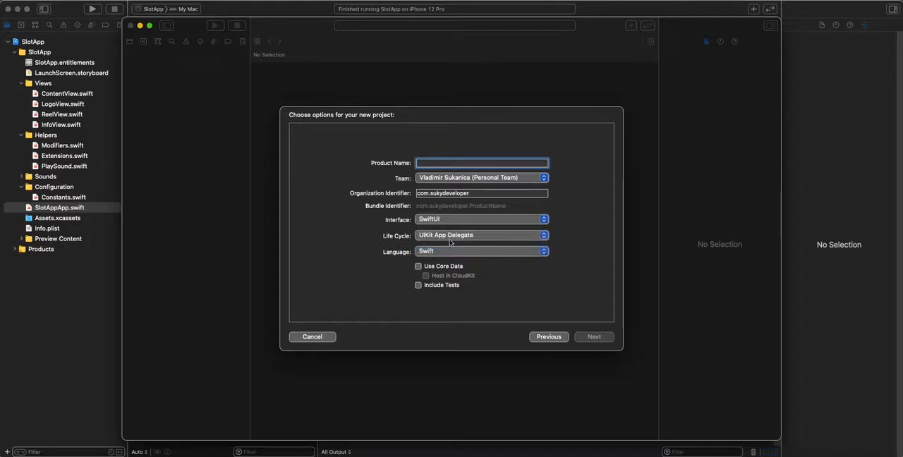
pyautogui.click(482, 235)
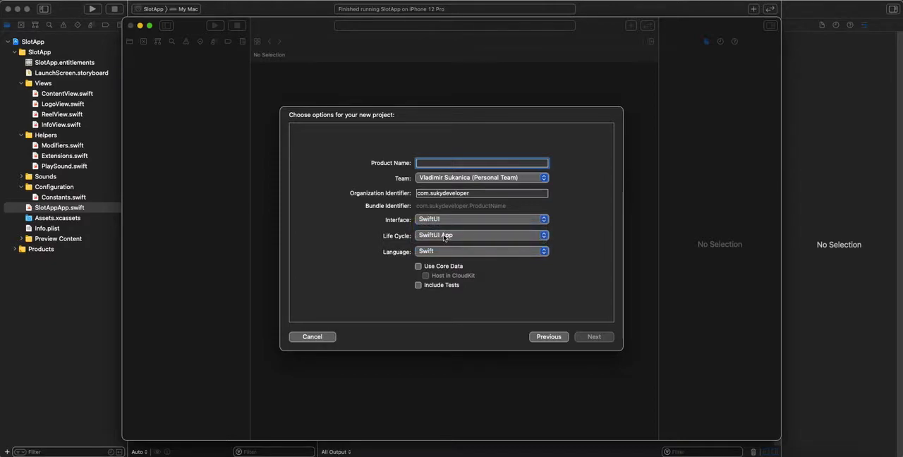
pyautogui.click(482, 235)
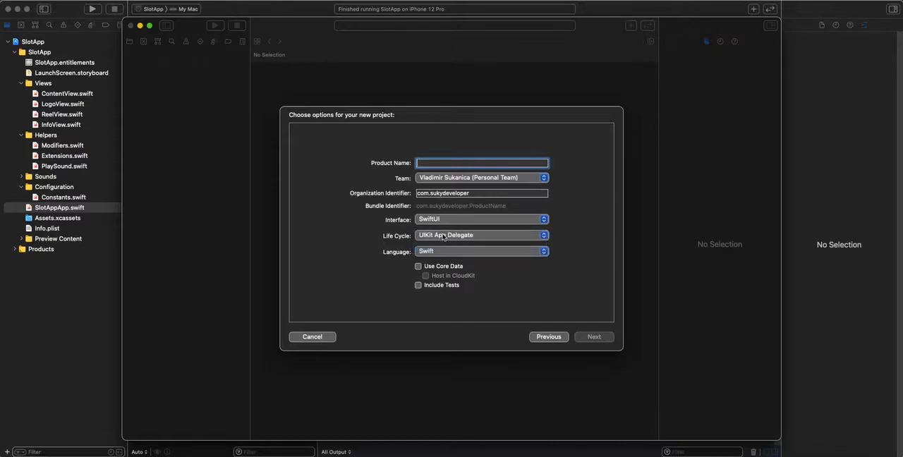
pyautogui.moveTo(445, 235)
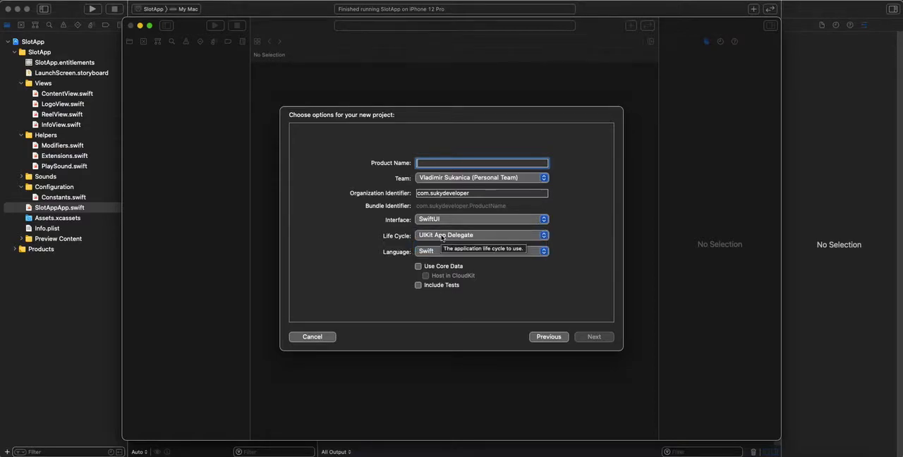
pyautogui.click(312, 337)
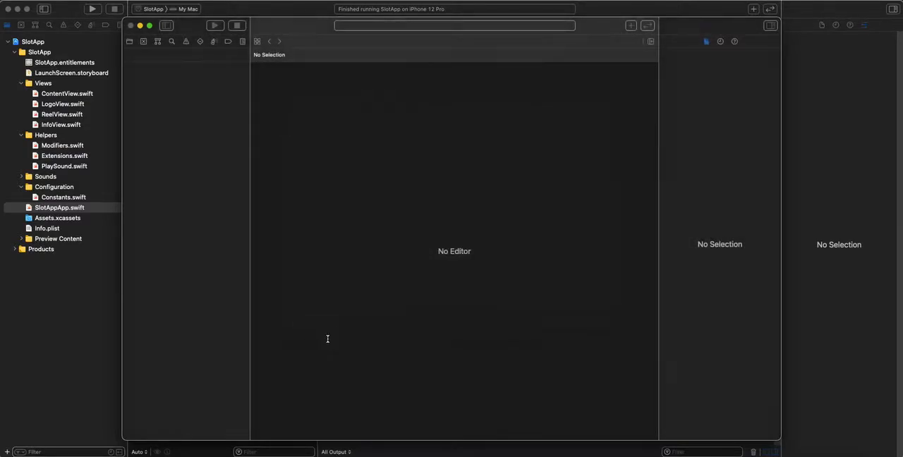
# Step: Close the empty project window and run SlotApp on My Mac
pyautogui.click(59, 208)
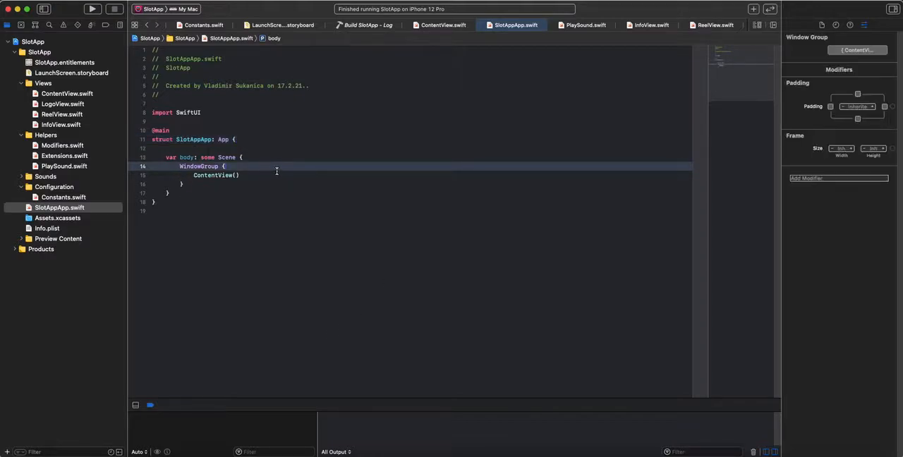
pyautogui.moveTo(298, 190)
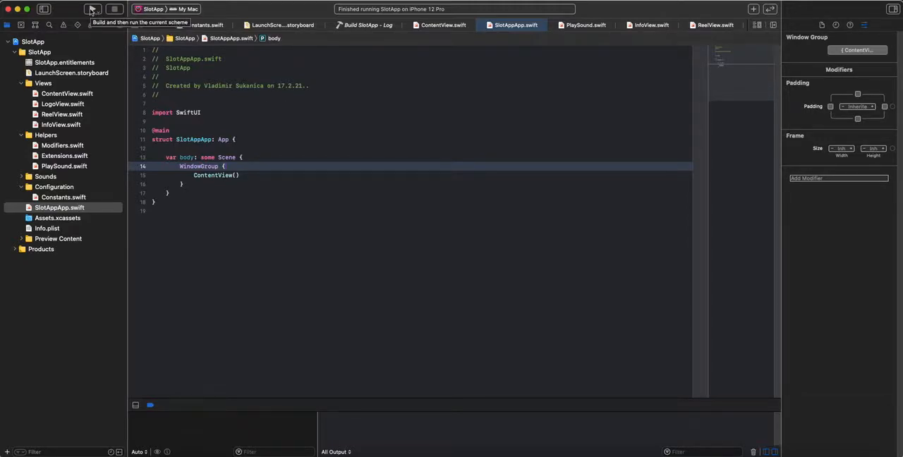
pyautogui.click(93, 9)
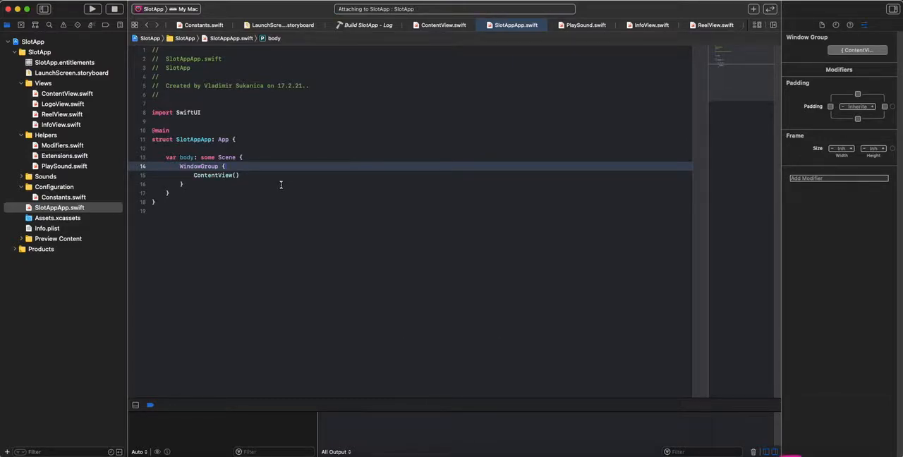
pyautogui.click(92, 8)
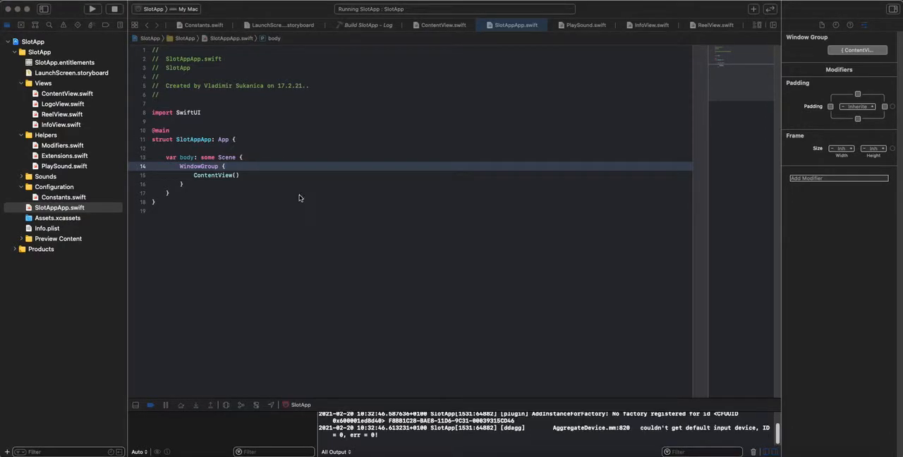
pyautogui.click(93, 8)
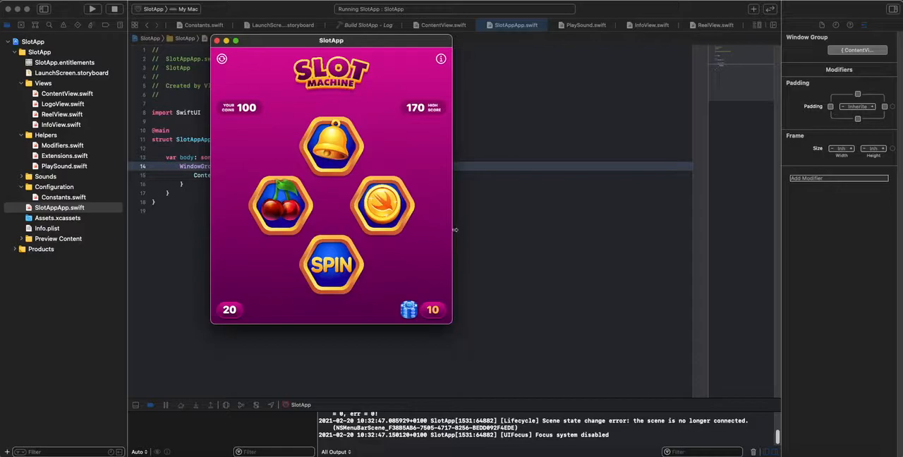
pyautogui.moveTo(351, 126)
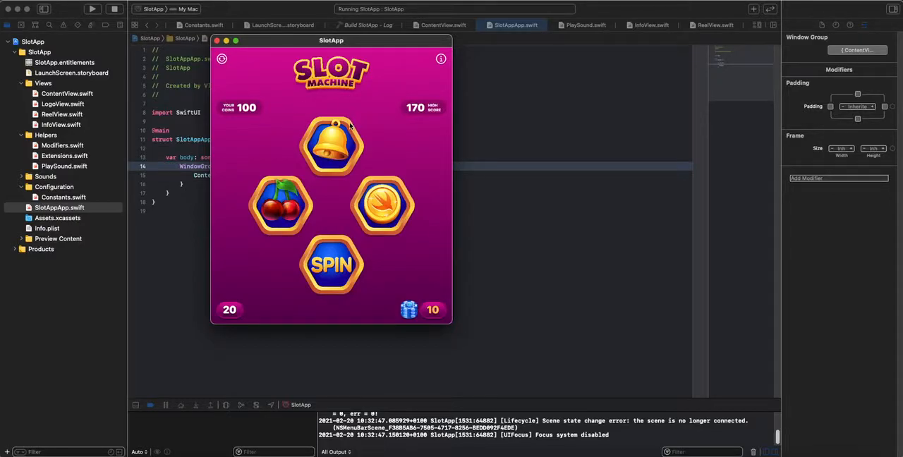
pyautogui.moveTo(434, 240)
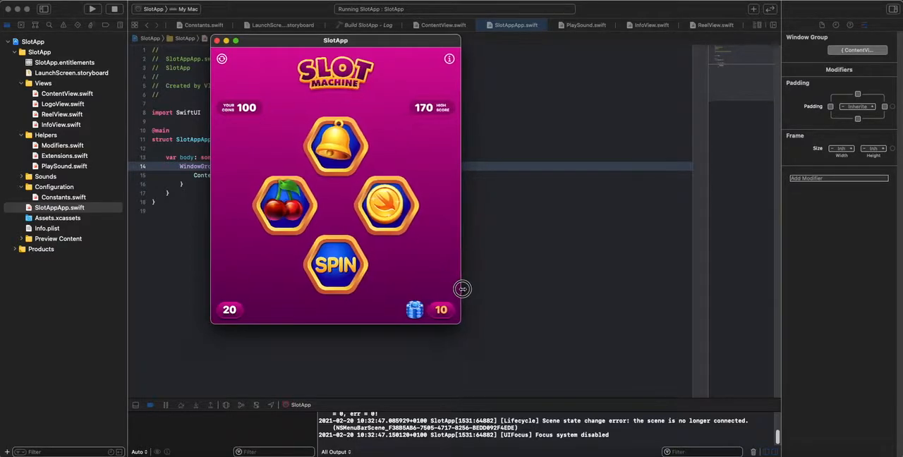
# Step: Widen the running SlotApp window, play one spin, and stop the app
pyautogui.moveTo(462, 288); pyautogui.dragTo(644, 292)
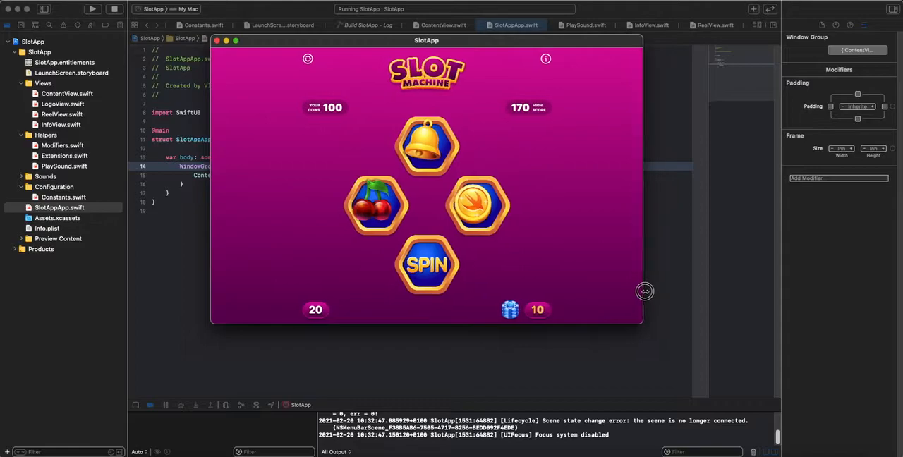
pyautogui.moveTo(644, 291); pyautogui.dragTo(662, 316)
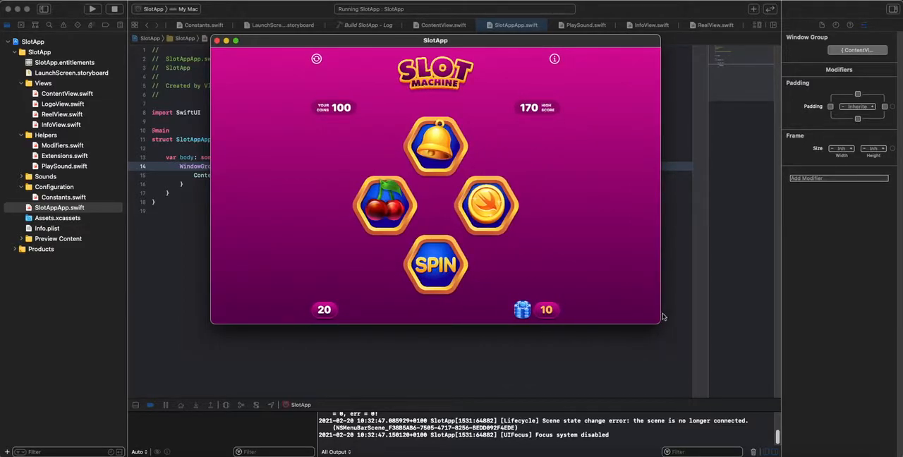
pyautogui.moveTo(661, 320)
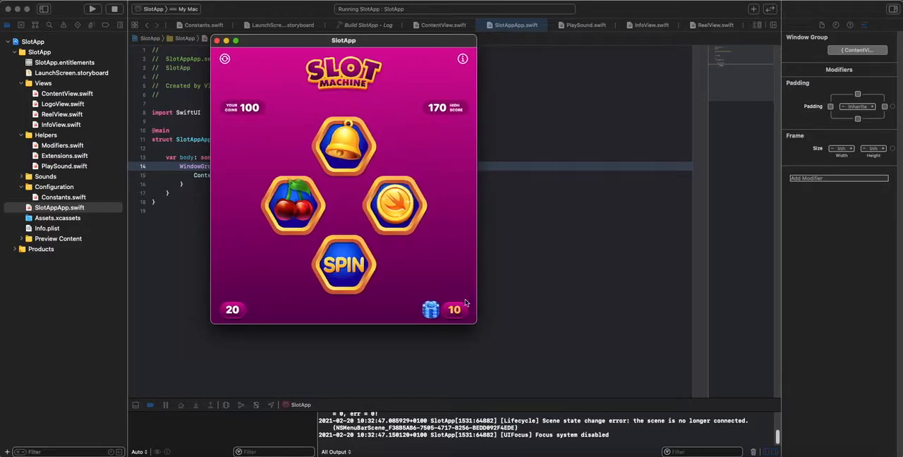
pyautogui.click(343, 264)
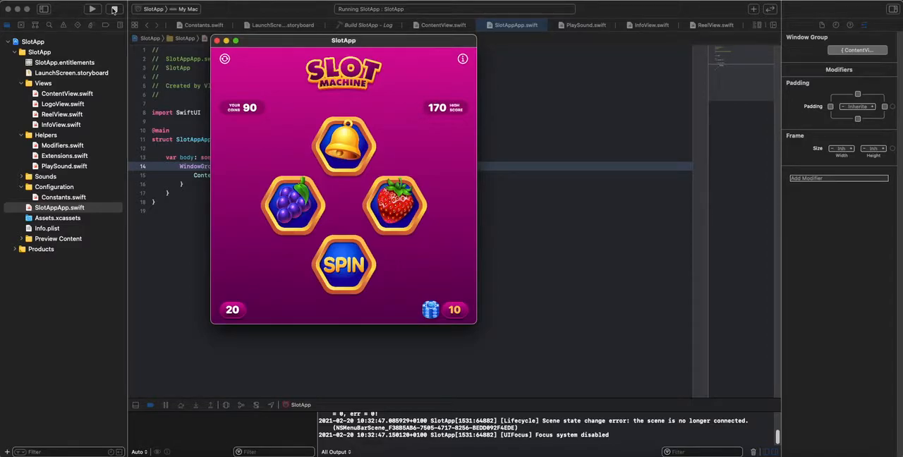
pyautogui.click(93, 9)
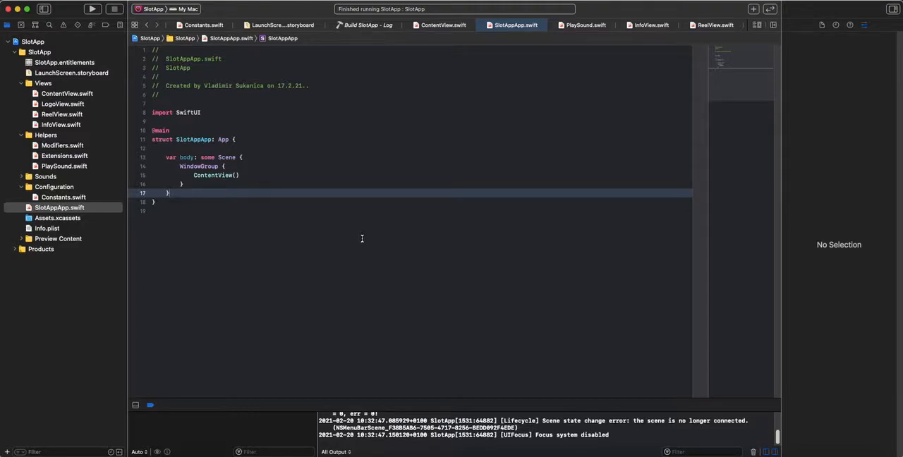
pyautogui.moveTo(361, 237)
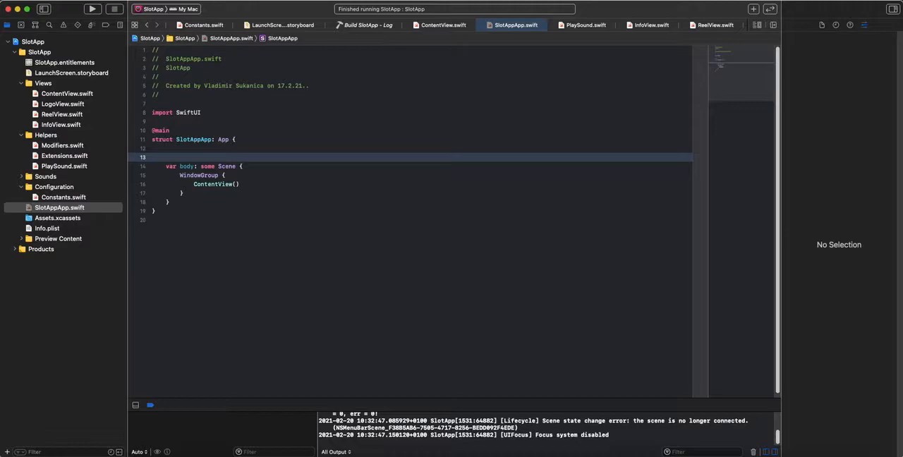
pyautogui.write('@')
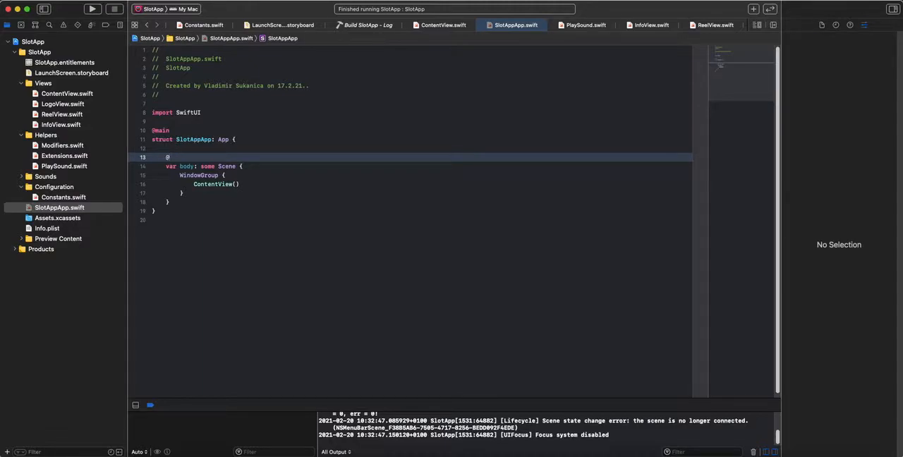
pyautogui.write('UIApplicationDelegateAdaptor() var appDelegate')
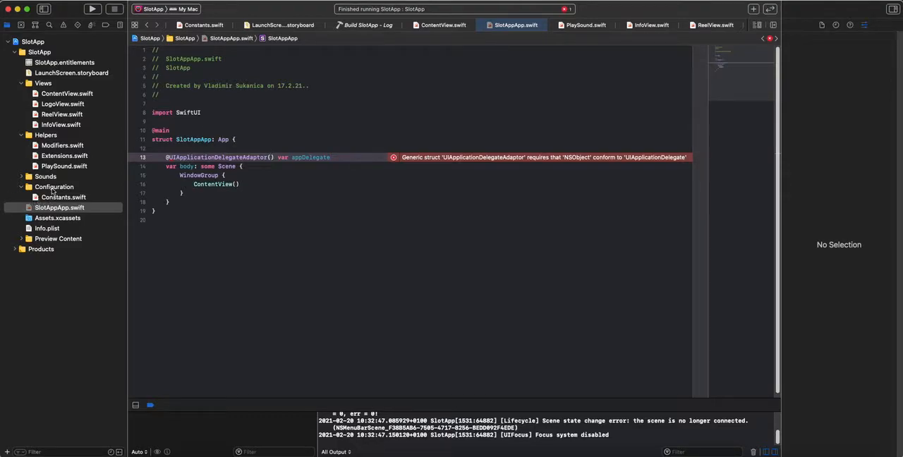
# Step: Add a Swift file named AppDelegate to the Configuration group for the SlotApp target
pyautogui.rightClick(54, 187)
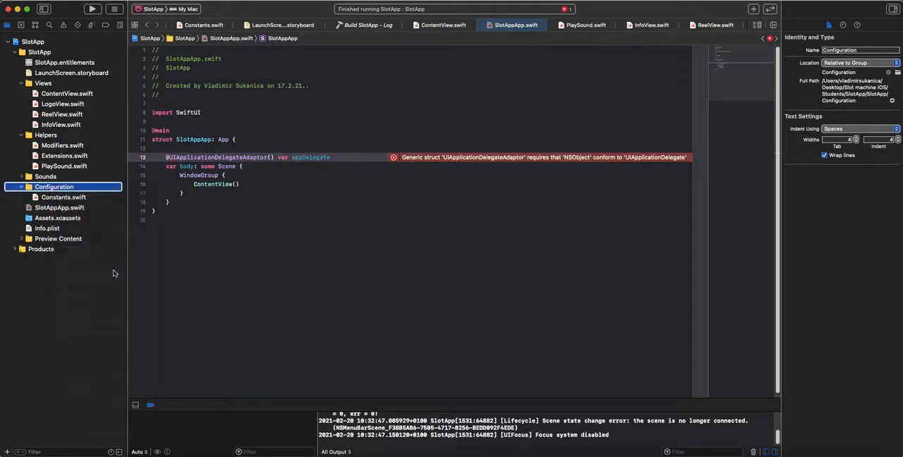
pyautogui.click(64, 186)
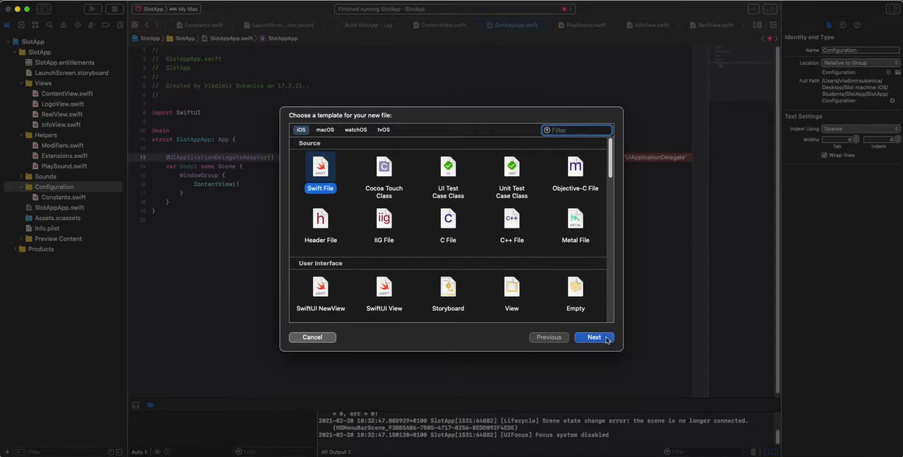
pyautogui.click(594, 337)
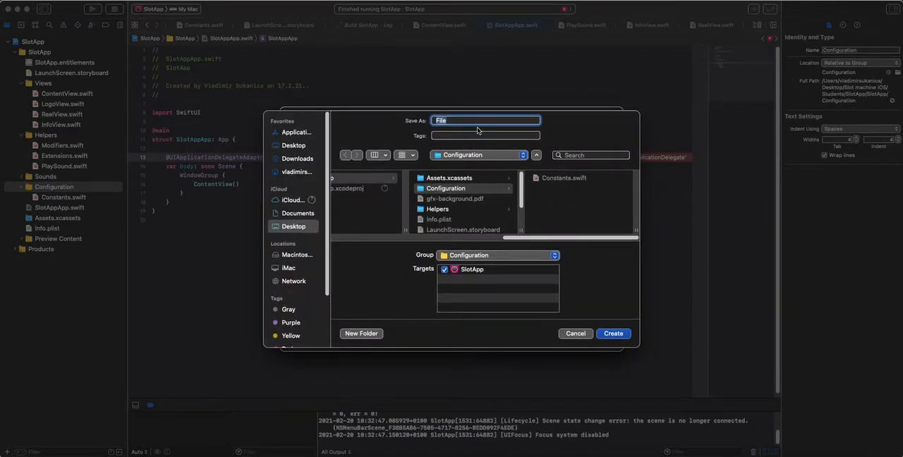
pyautogui.write('AppDelegate')
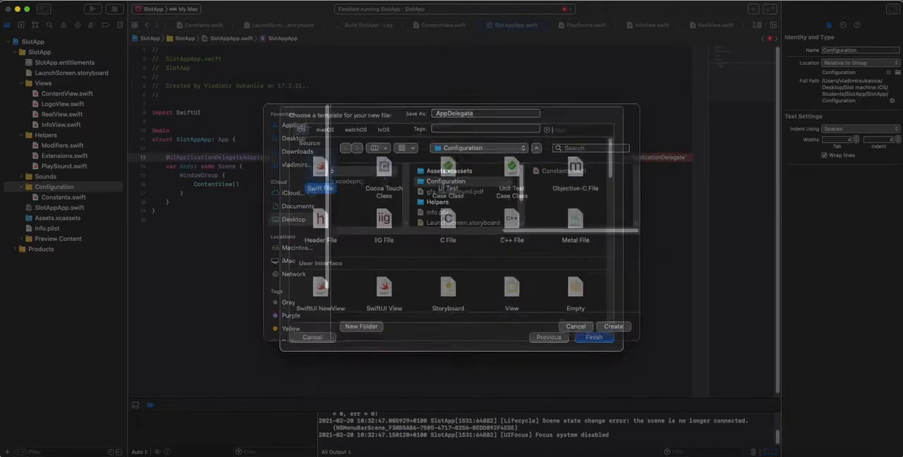
pyautogui.click(613, 326)
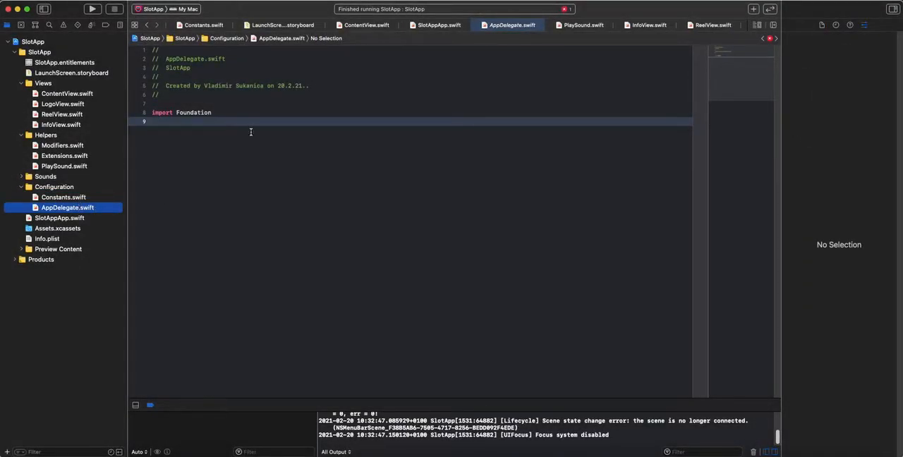
# Step: Import UIKit and declare class AppDelegate: NSObject, UIApplicationDelegate
pyautogui.doubleClick(194, 113)
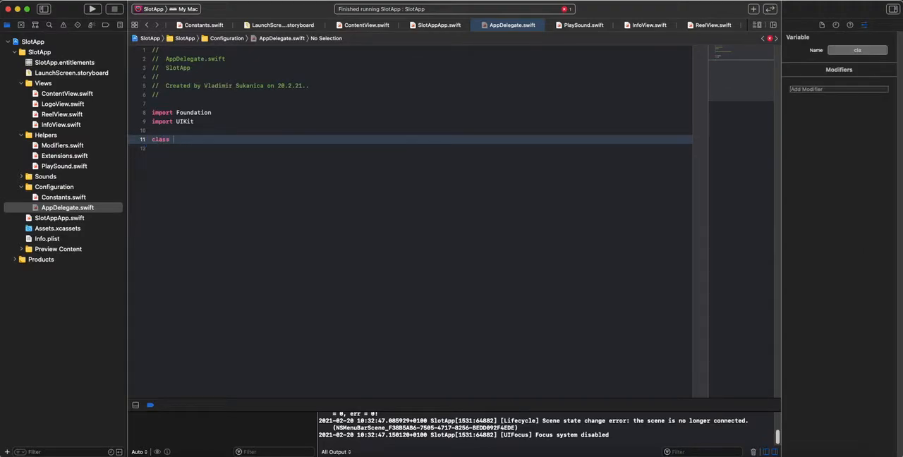
pyautogui.write('AppDelegate: NSObject,')
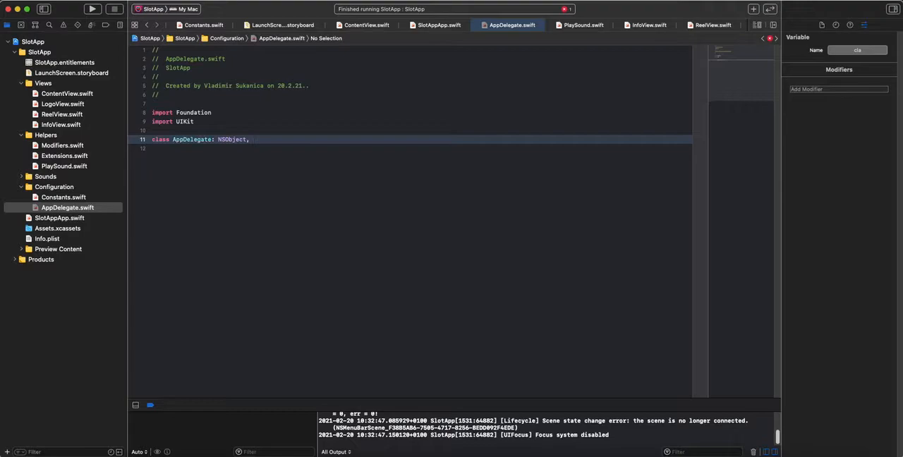
pyautogui.write('UIap')
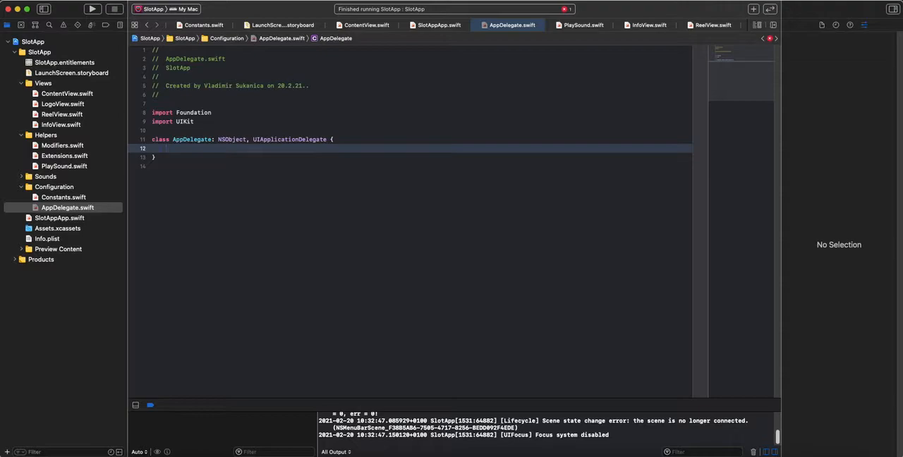
# Step: Add didFinishLaunchingWithOptions that prints "App delegate accessed" and returns true
pyautogui.click(166, 149)
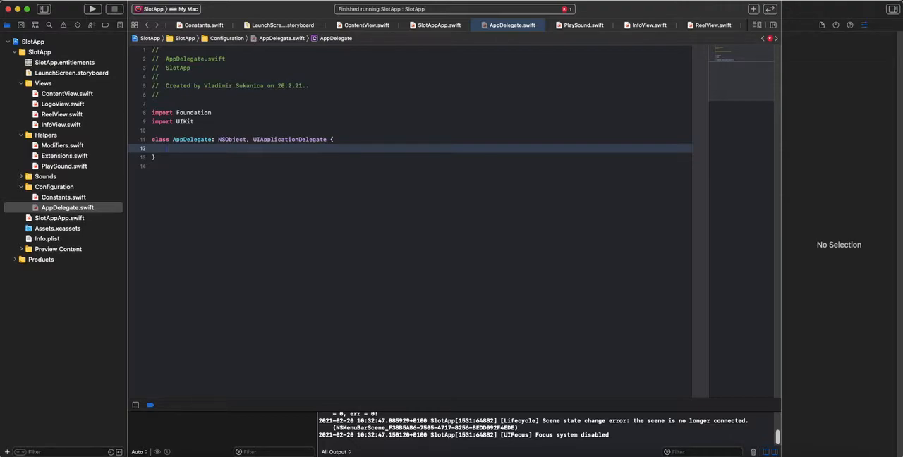
pyautogui.write('func')
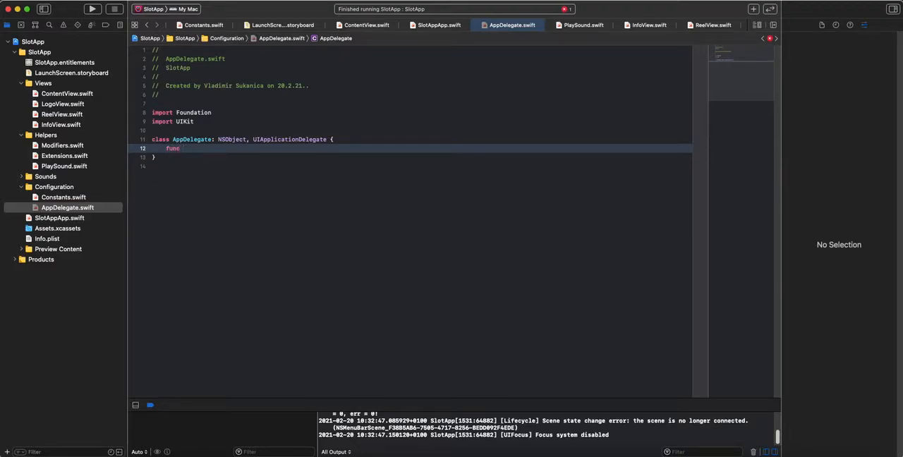
pyautogui.write('app')
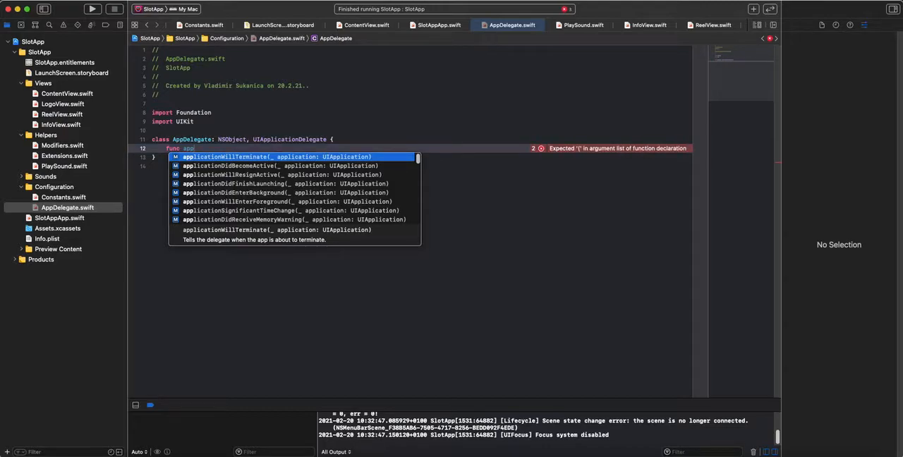
pyautogui.write('did')
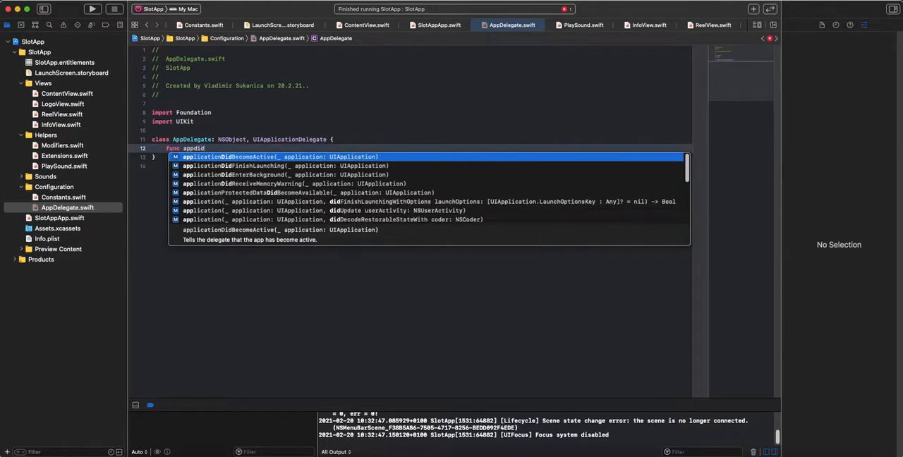
pyautogui.write('f')
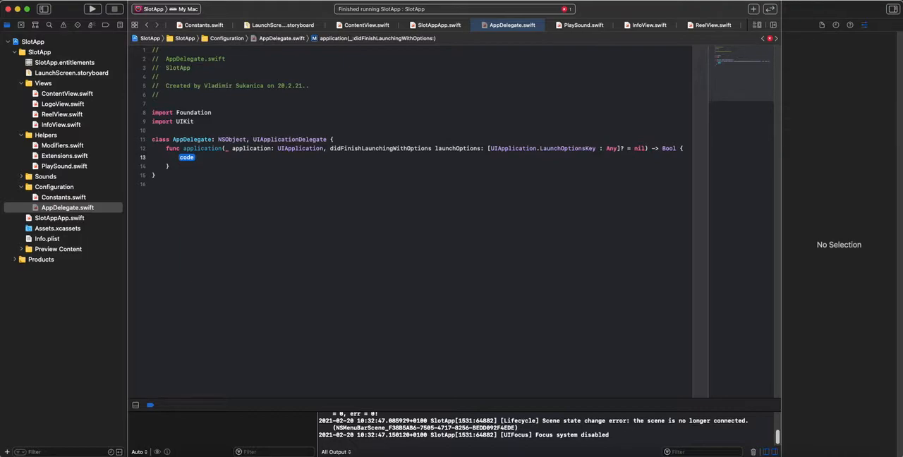
pyautogui.write('print("App')
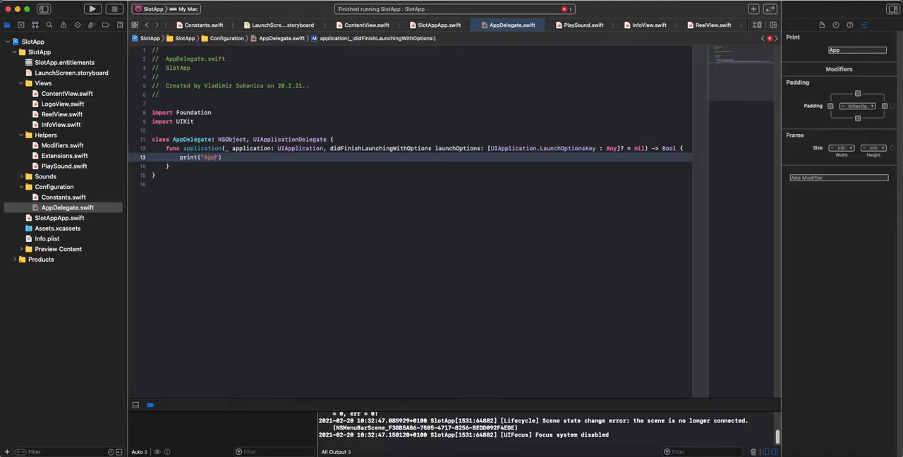
pyautogui.write('delegate accessed')
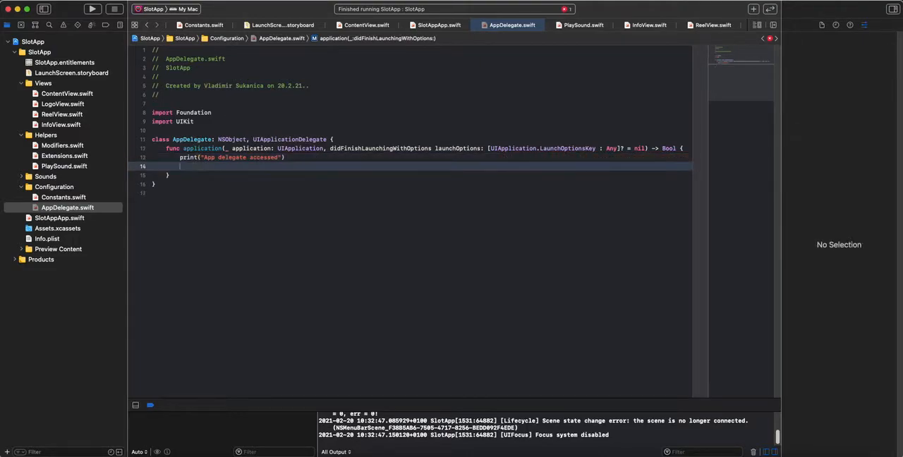
pyautogui.write('return true')
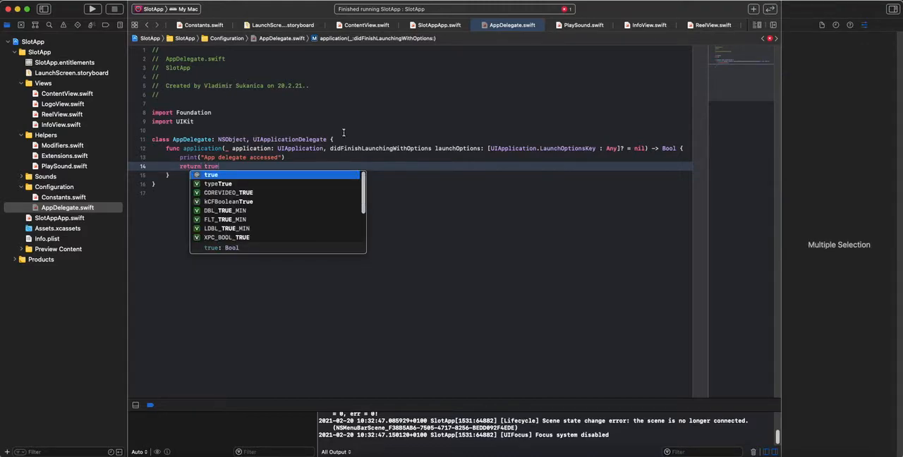
pyautogui.press('Escape')
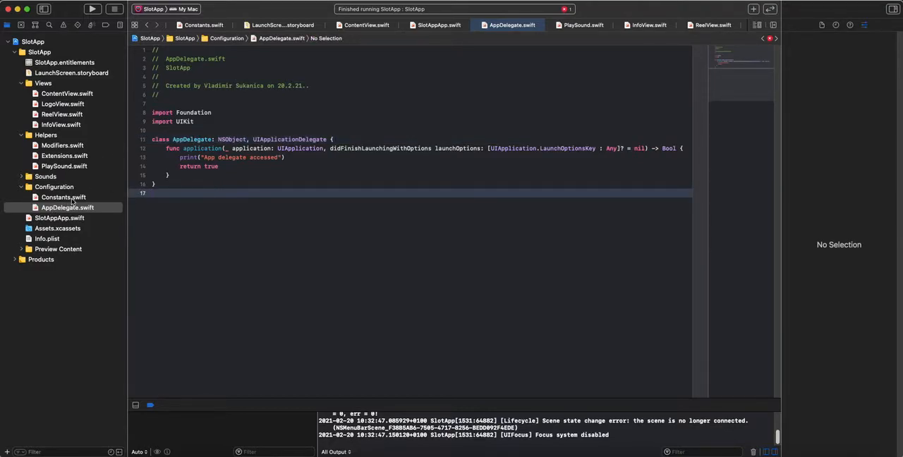
pyautogui.click(59, 218)
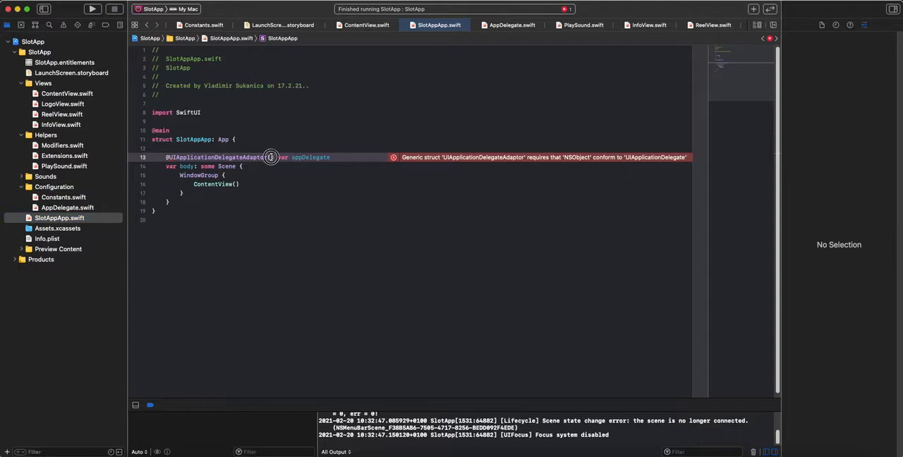
pyautogui.write('AppDelegate')
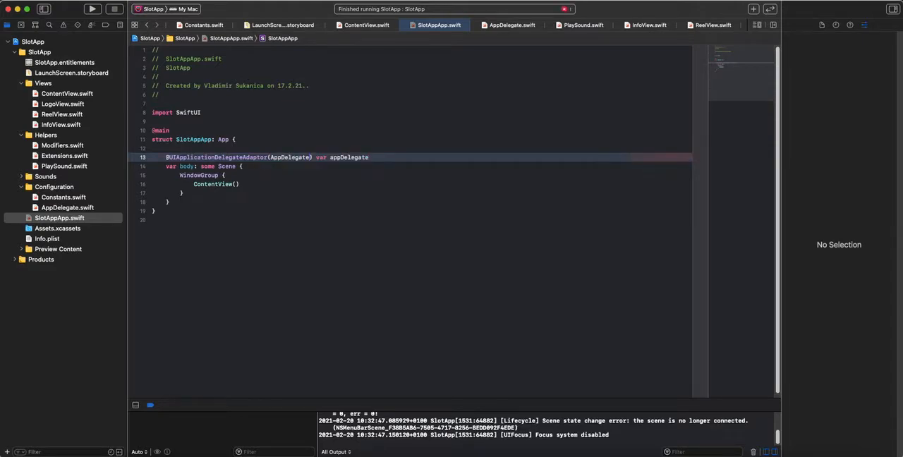
pyautogui.write('.self')
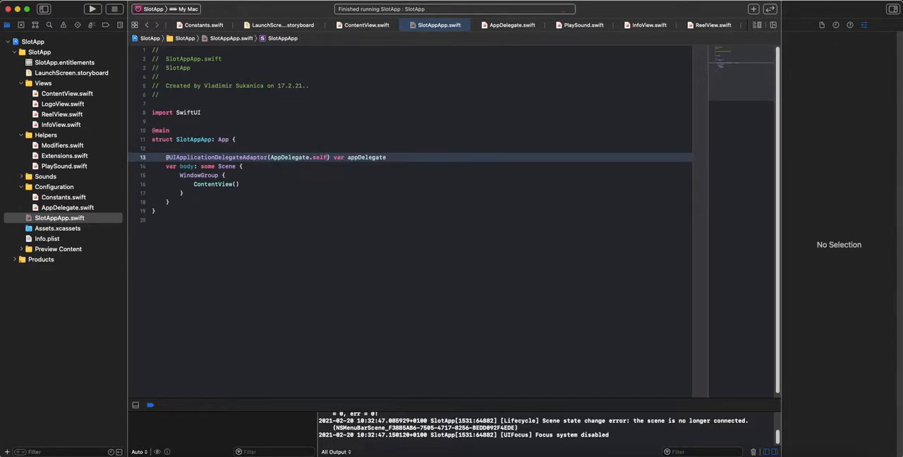
pyautogui.doubleClick(289, 158)
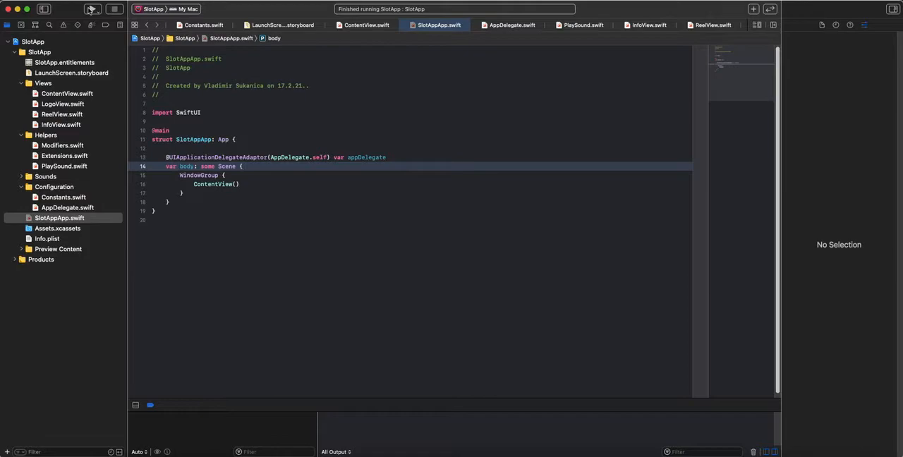
# Step: Build and run SlotApp, confirming "App delegate accessed" in the console
pyautogui.click(91, 9)
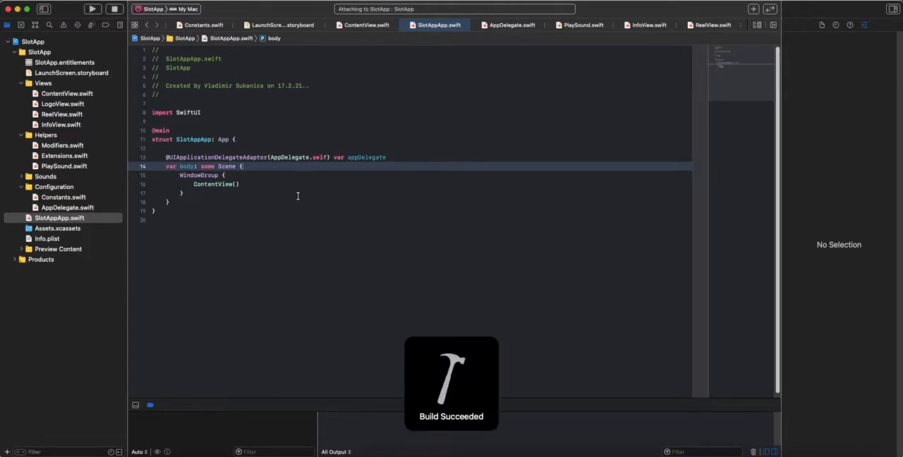
pyautogui.click(92, 8)
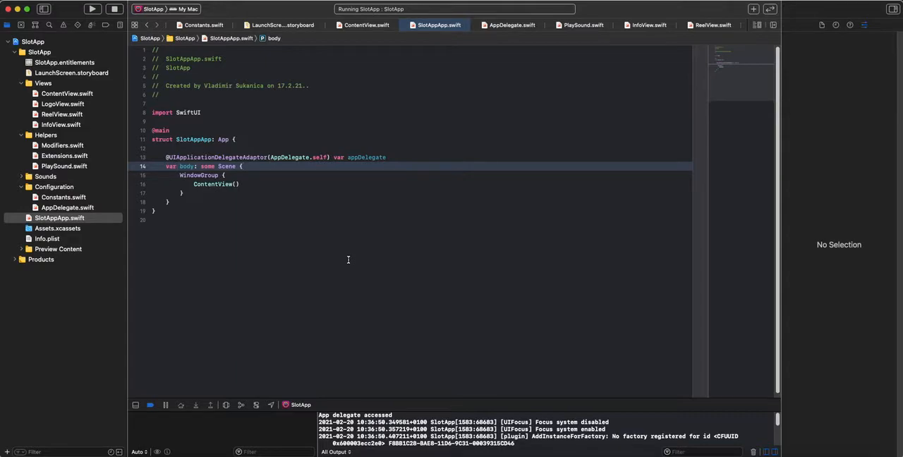
pyautogui.moveTo(335, 281)
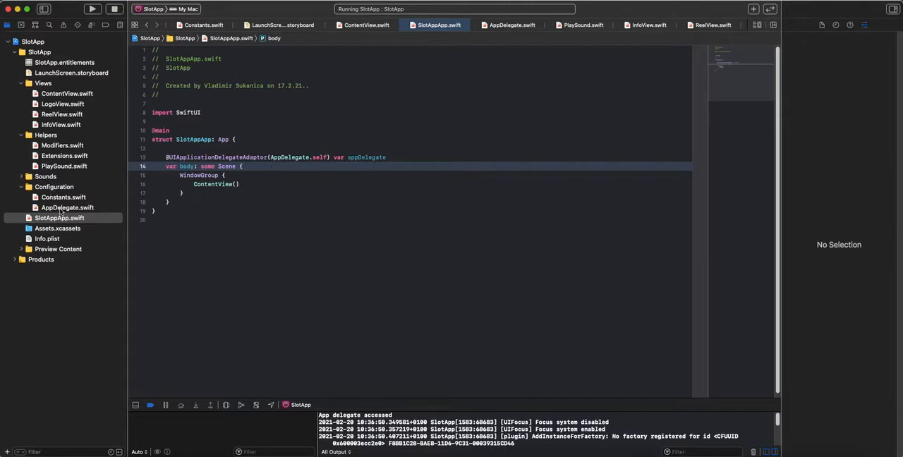
# Step: Add an application(_:configurationForConnecting:options:) stub after the launch method in AppDelegate.swift
pyautogui.click(68, 207)
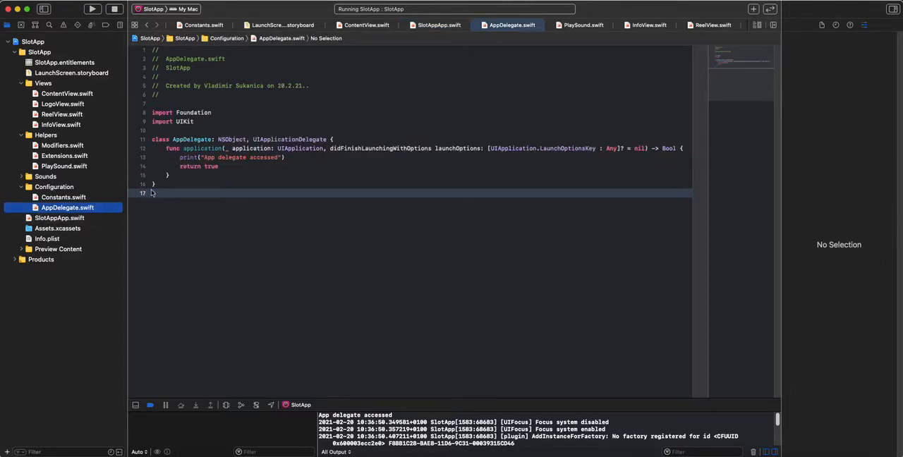
pyautogui.click(211, 175)
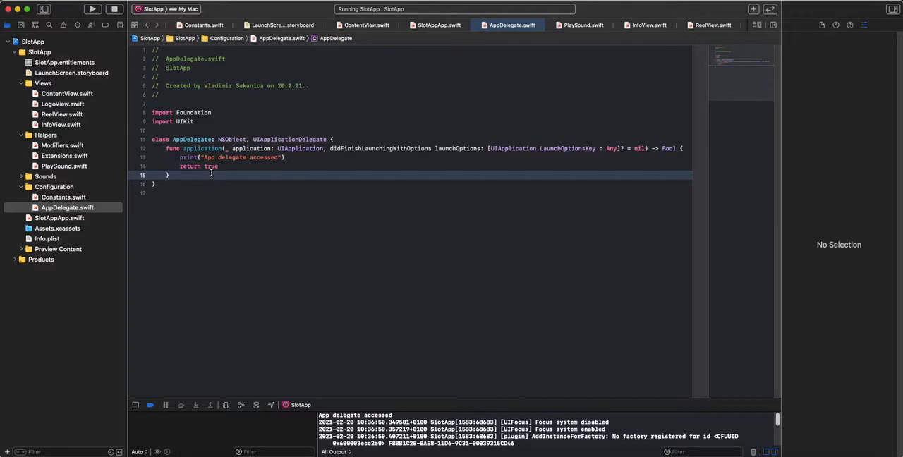
pyautogui.press('enter')
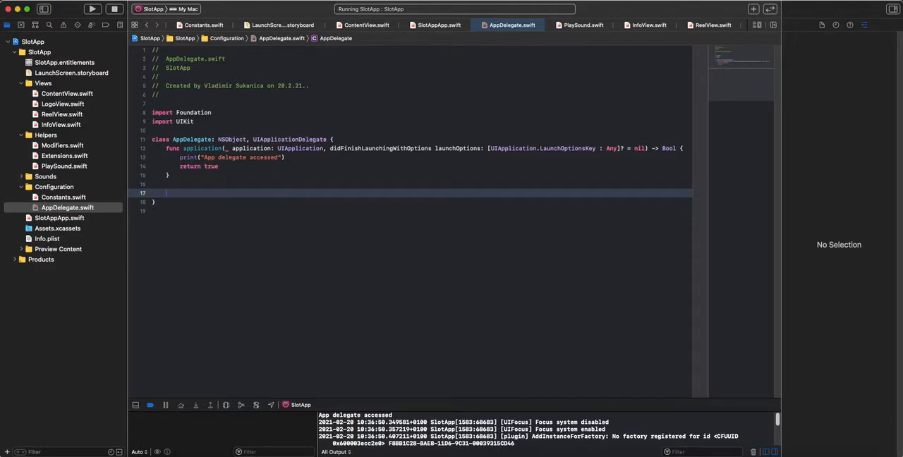
pyautogui.write('func appl')
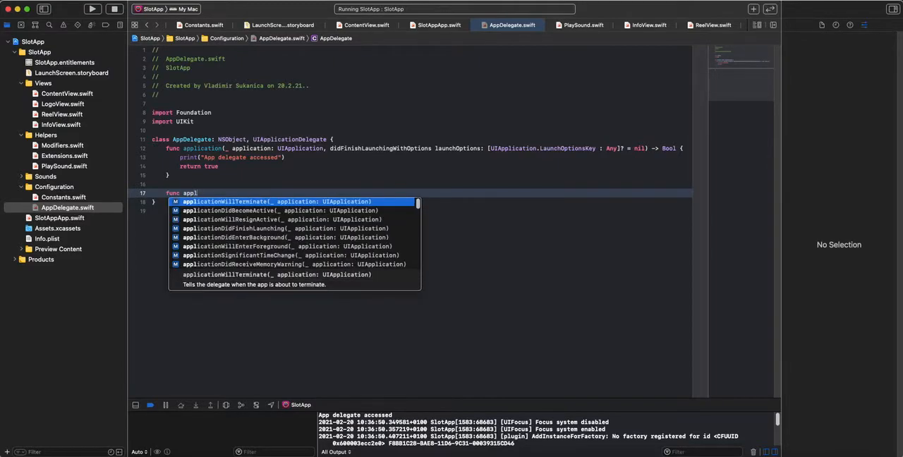
pyautogui.write('i')
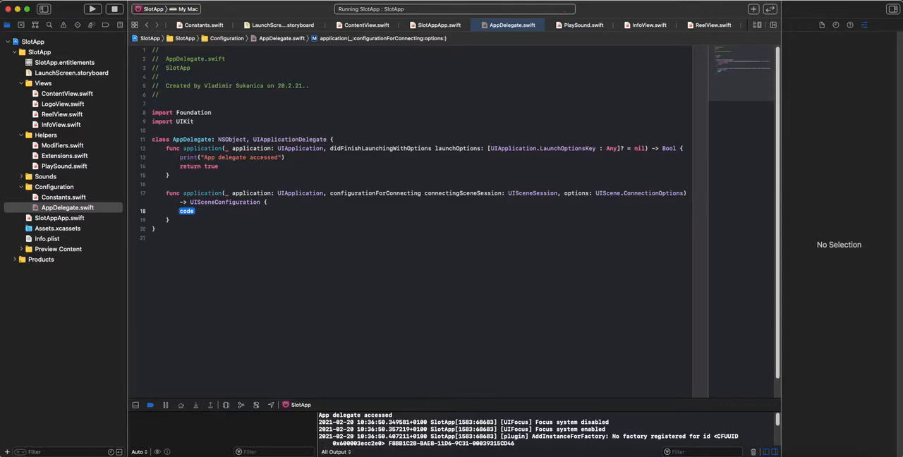
# Step: Build a UISceneConfiguration named "My Scene Delegate" with connectingSceneSession.role and return config
pyautogui.write('let config = UI')
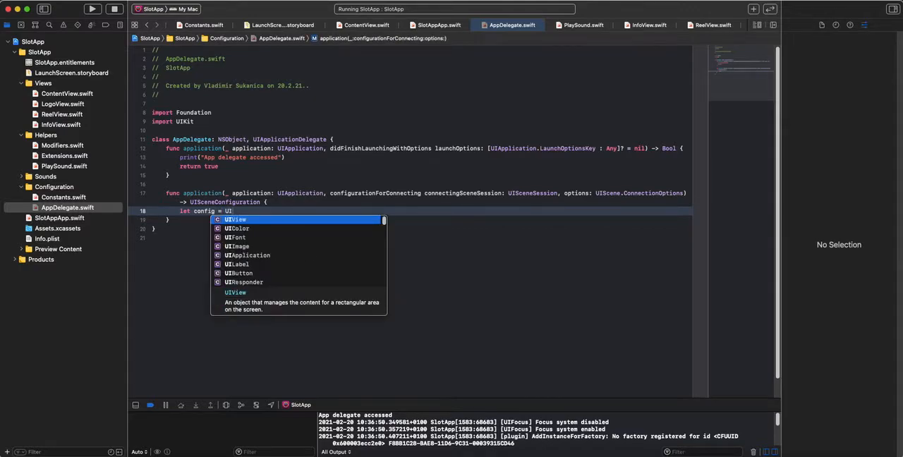
pyautogui.write('Sceneco')
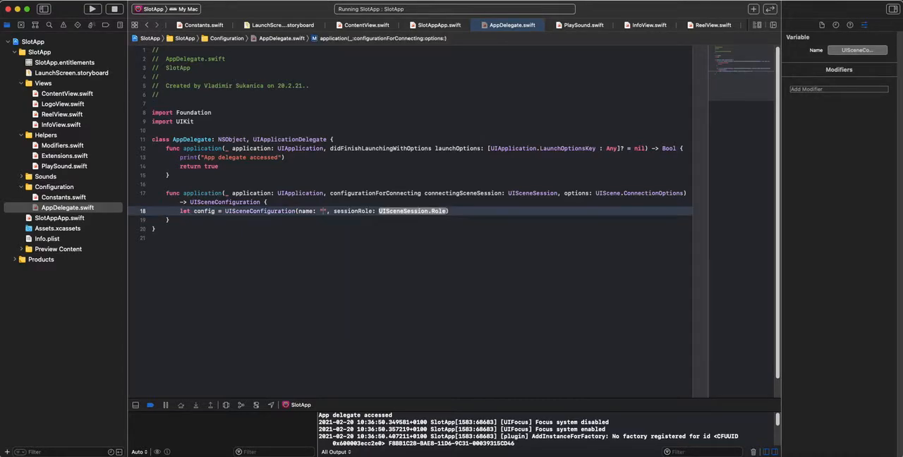
pyautogui.write('M')
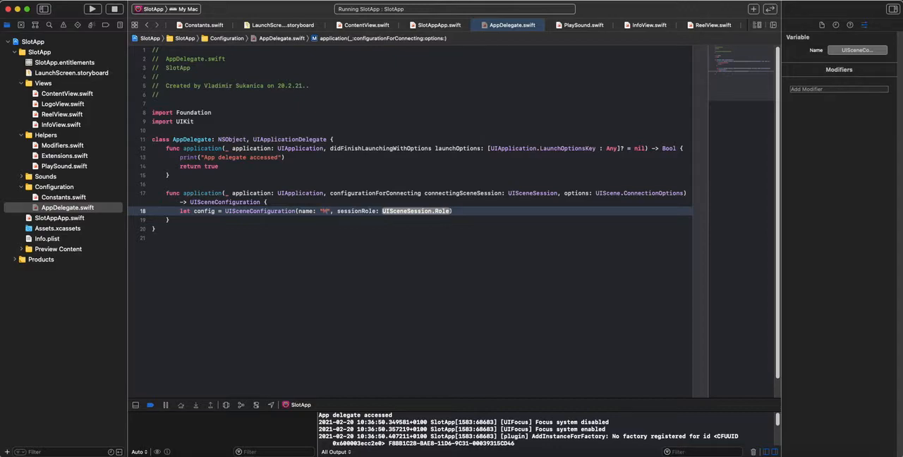
pyautogui.write('y S')
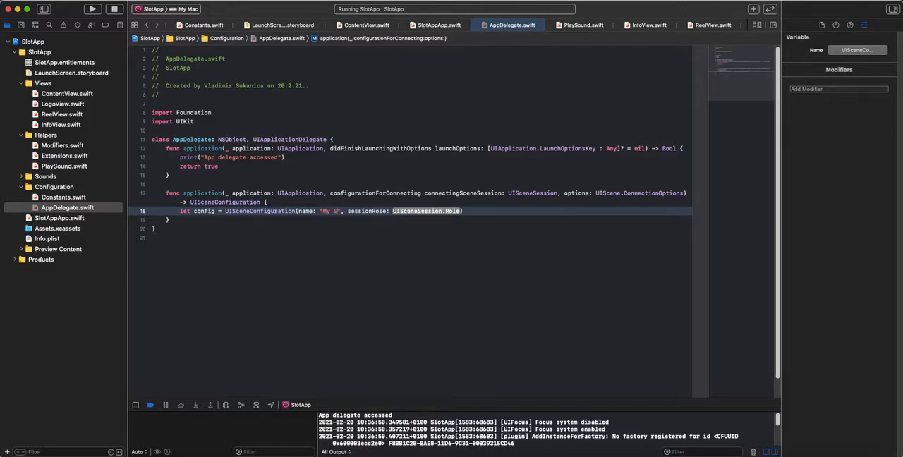
pyautogui.write('cene Delegate')
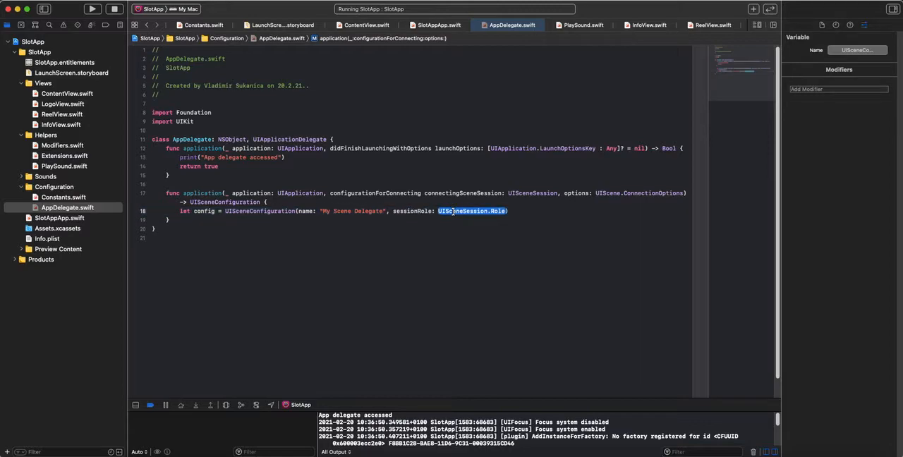
pyautogui.write('connecting')
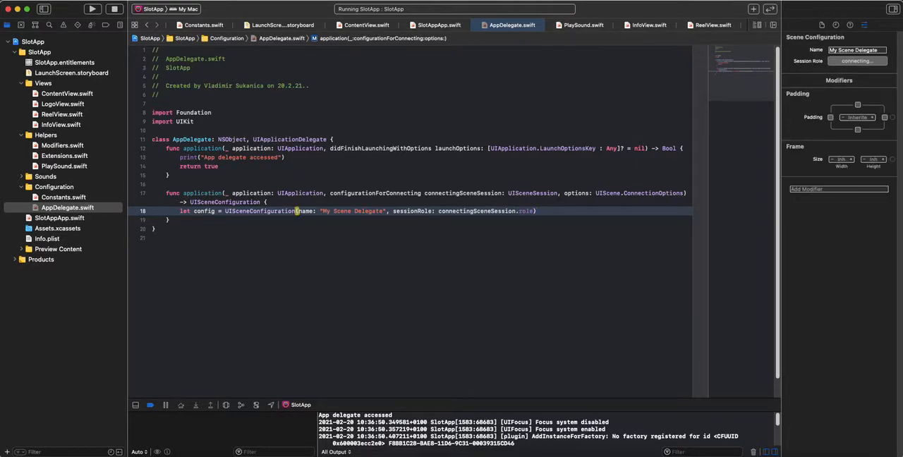
pyautogui.write('retu')
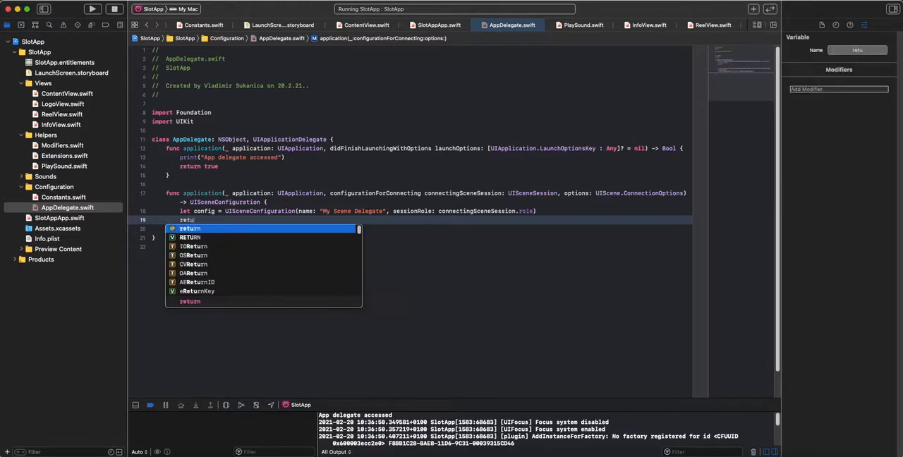
pyautogui.write('config')
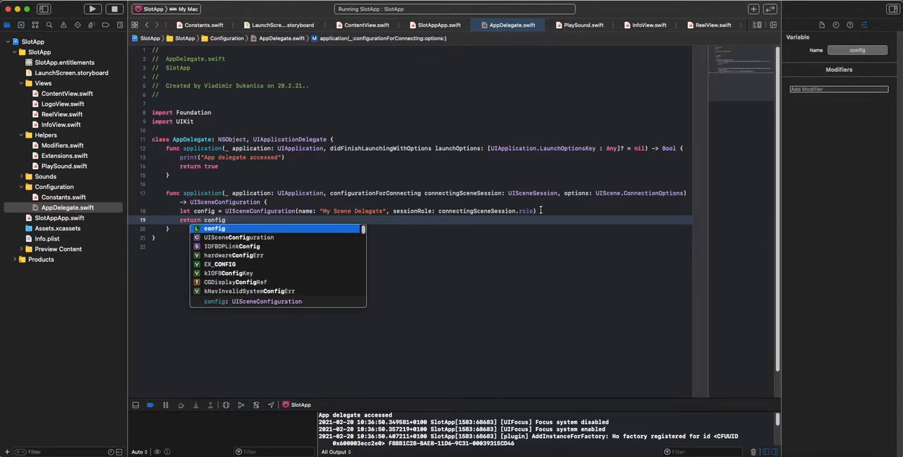
pyautogui.press('escape')
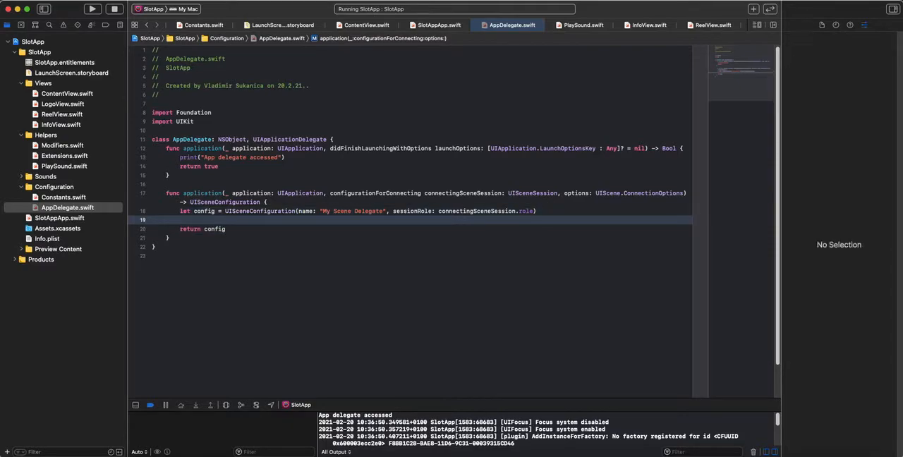
# Step: Add print("Scene session accessed") to the method and clear the console output
pyautogui.write('print("Sc')
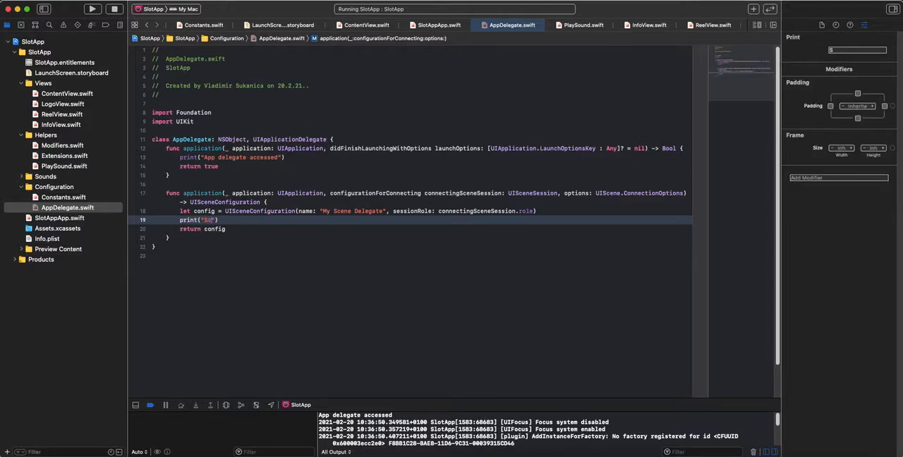
pyautogui.write('cene')
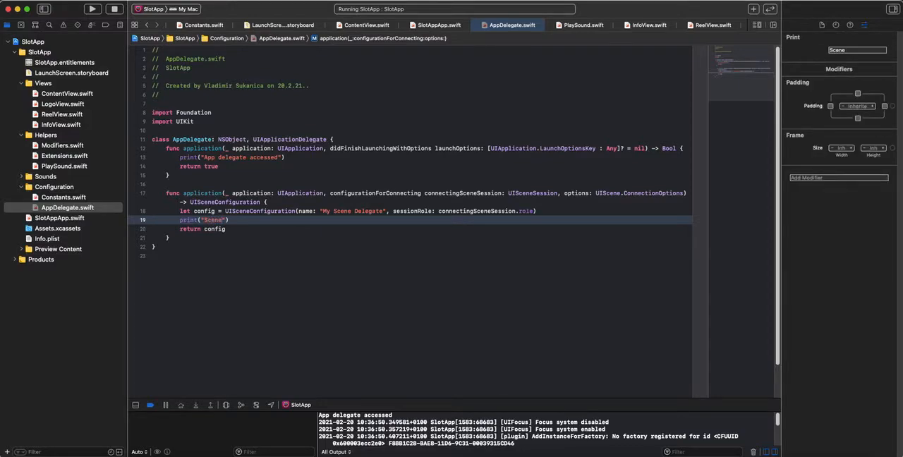
pyautogui.write('w')
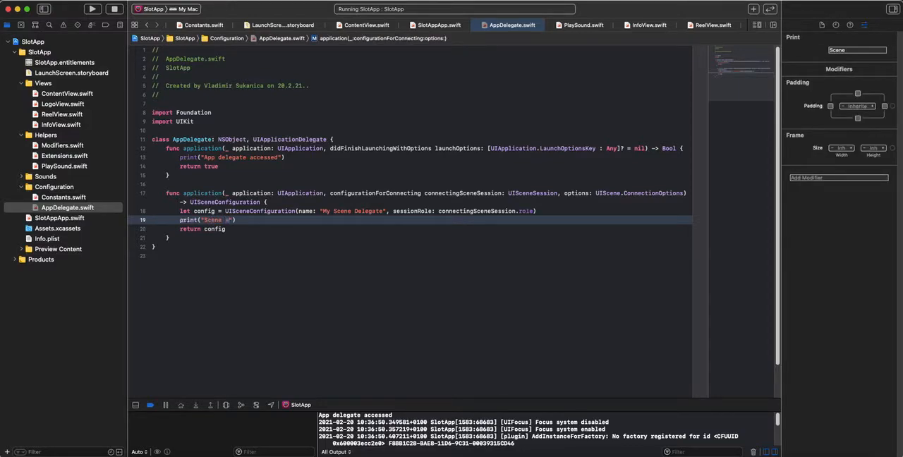
pyautogui.write('session accessed')
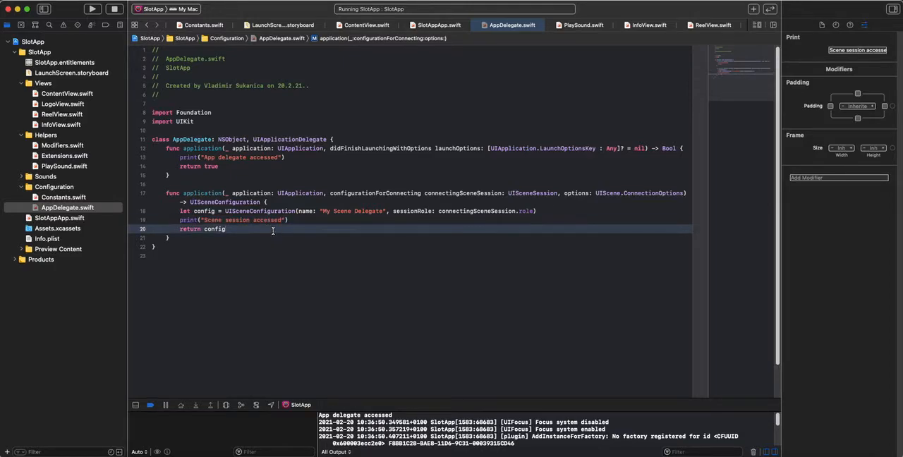
pyautogui.click(215, 228)
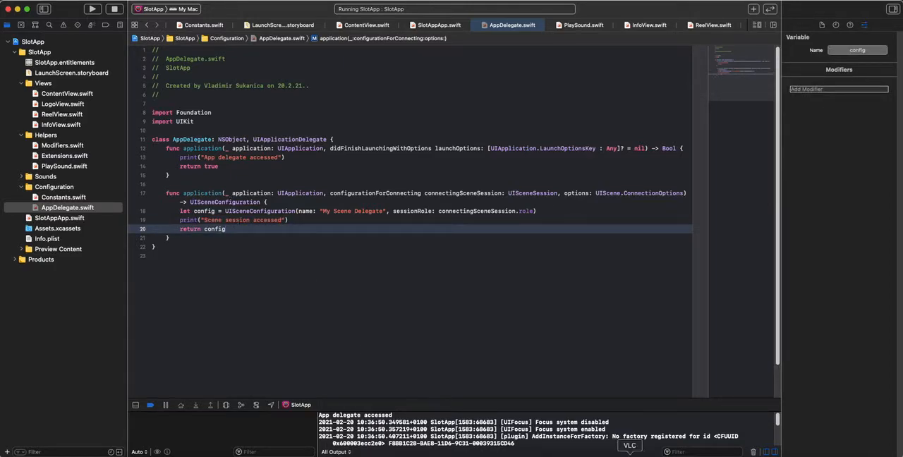
pyautogui.click(753, 451)
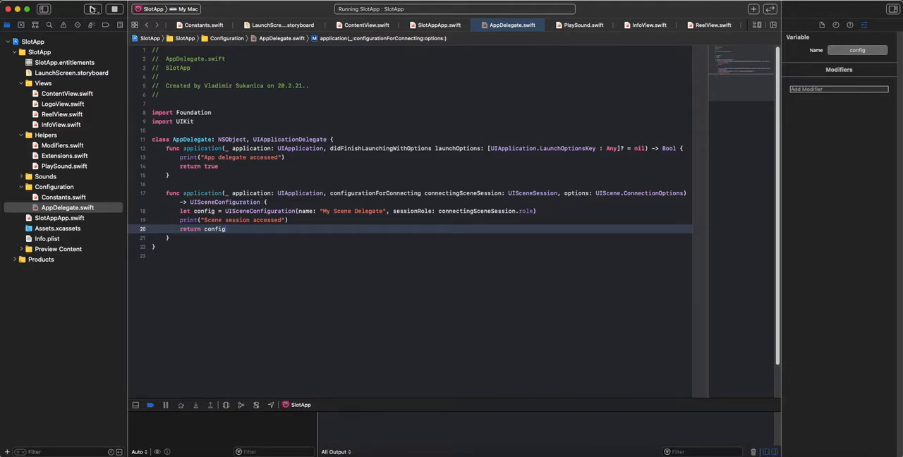
# Step: Rebuild and relaunch SlotApp so the console also logs 'Scene session accessed'
pyautogui.click(93, 8)
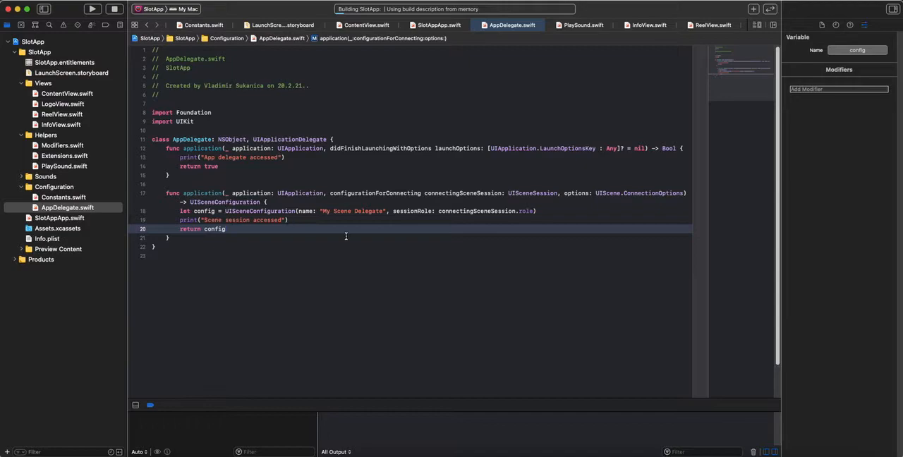
pyautogui.click(92, 8)
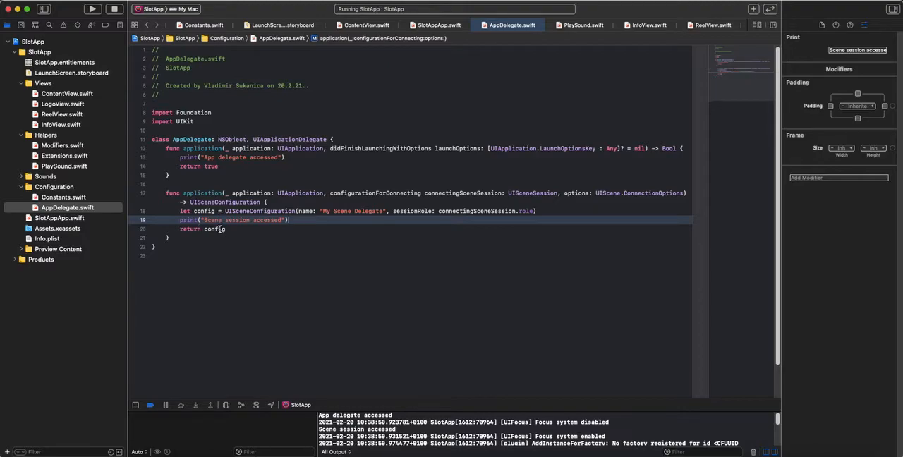
# Step: Create a Swift file named SceneDelegate in the Configuration group
pyautogui.click(54, 187)
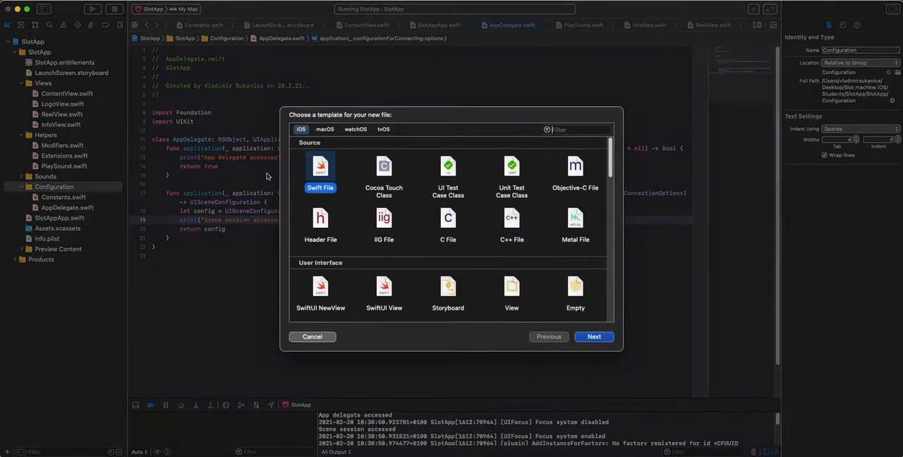
pyautogui.click(593, 337)
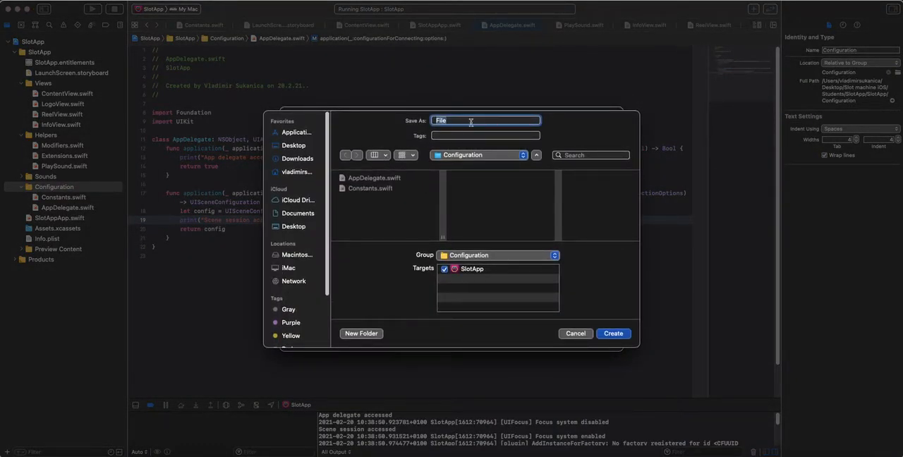
pyautogui.write('SceneDelegate')
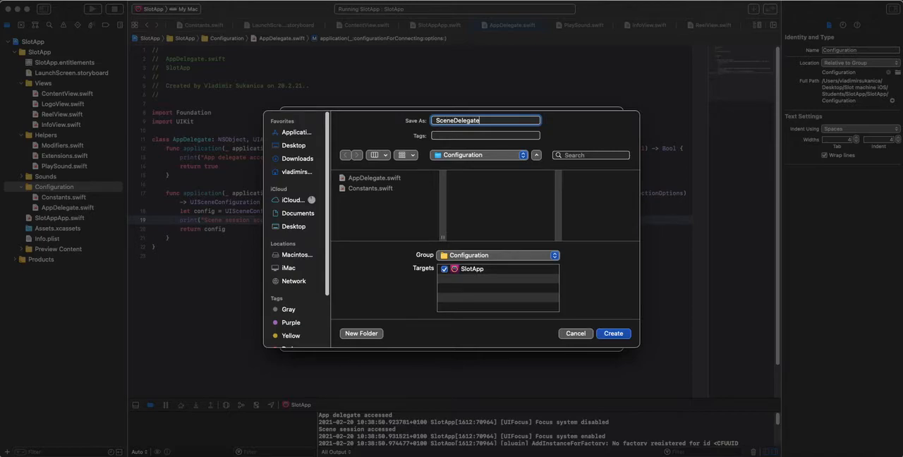
pyautogui.click(612, 333)
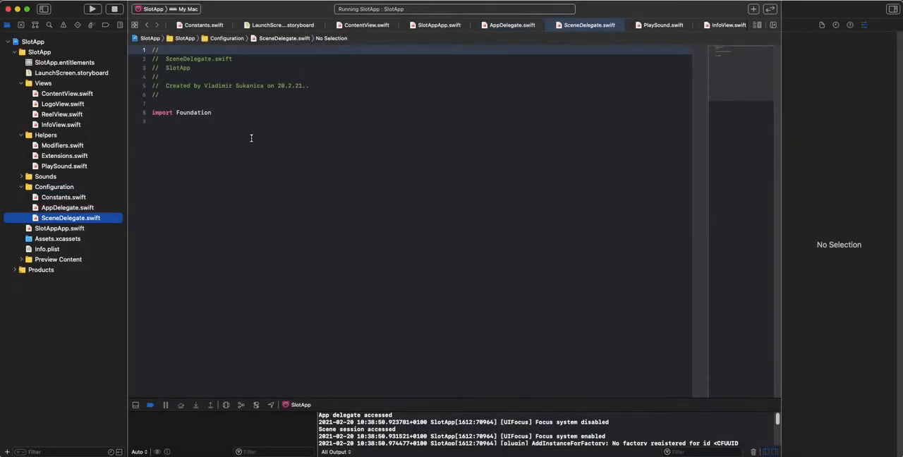
# Step: Add 'import UIKit' and declare 'class SceneDelegate: UIResponder, UIWindowSceneDelegate'
pyautogui.click(213, 112)
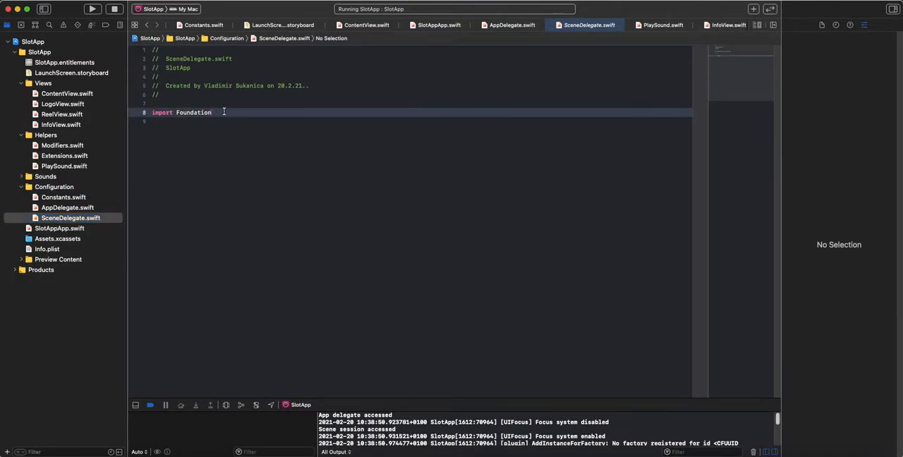
pyautogui.write('import UI')
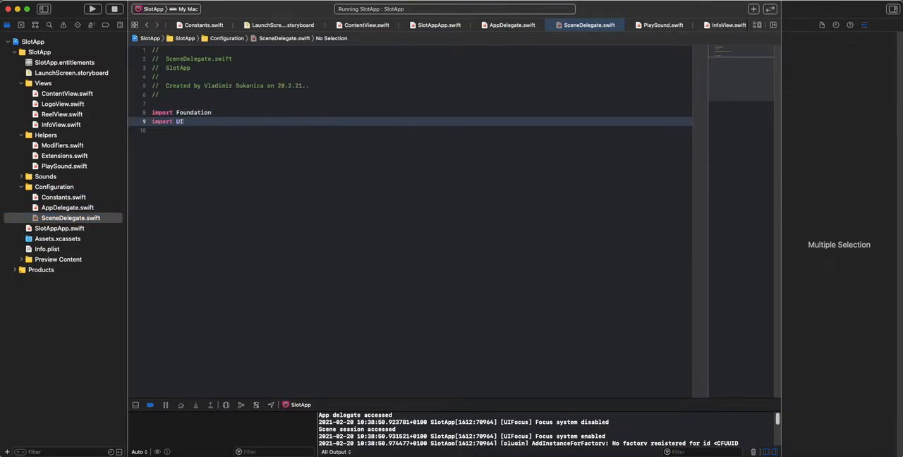
pyautogui.write('Kit')
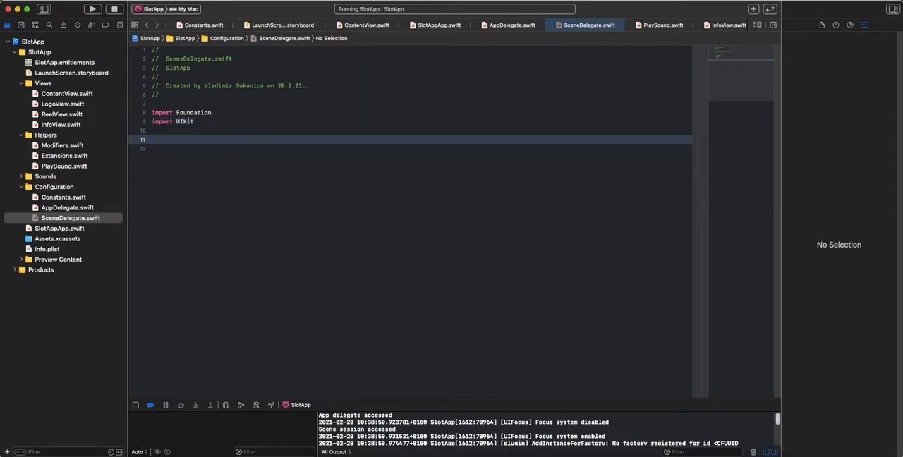
pyautogui.write('class')
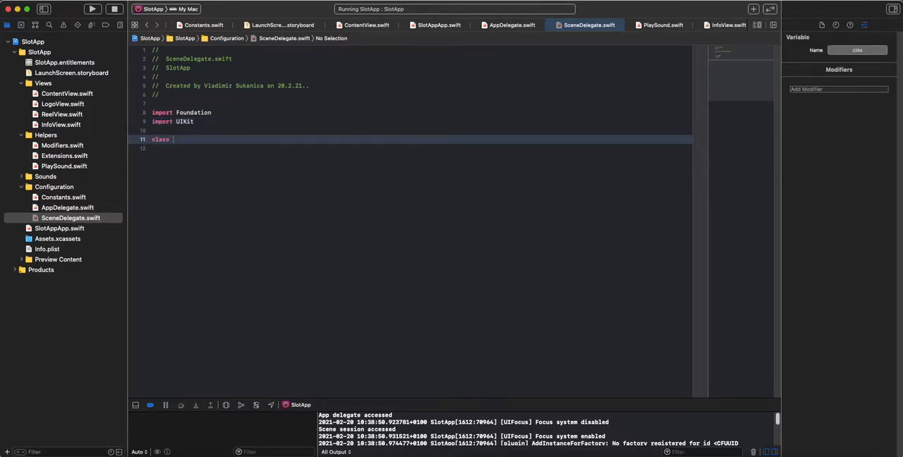
pyautogui.write('SceneDele')
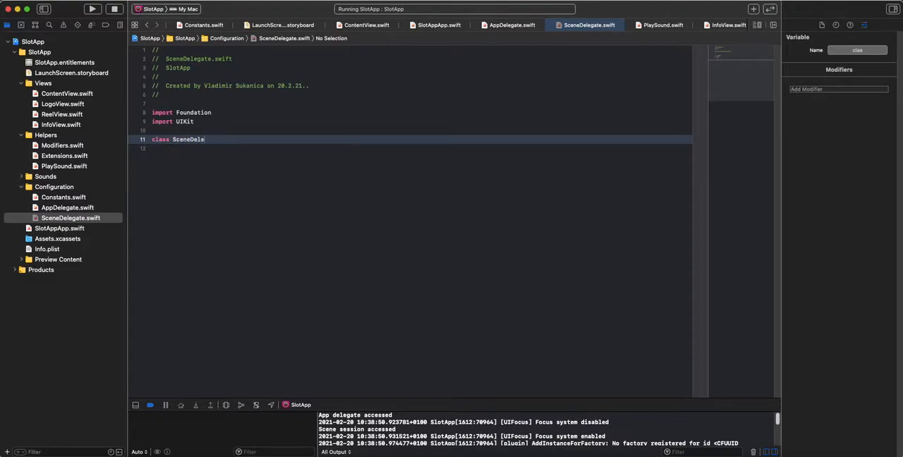
pyautogui.write('gate:')
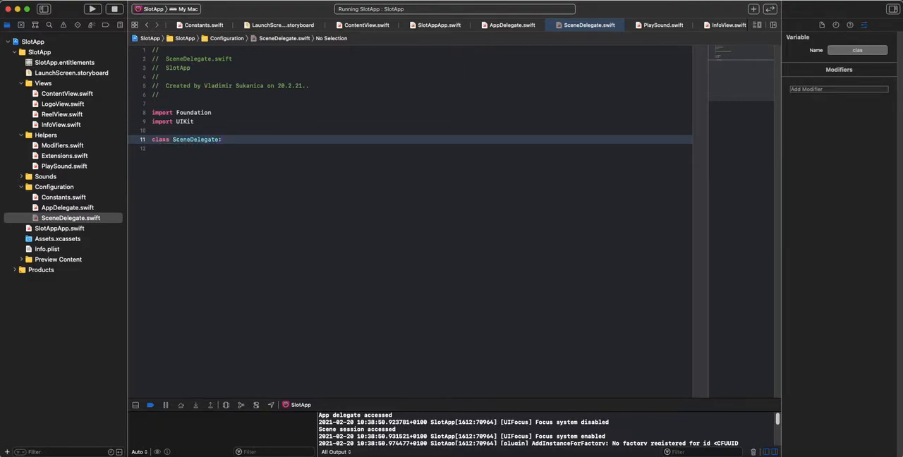
pyautogui.write('UIResponder')
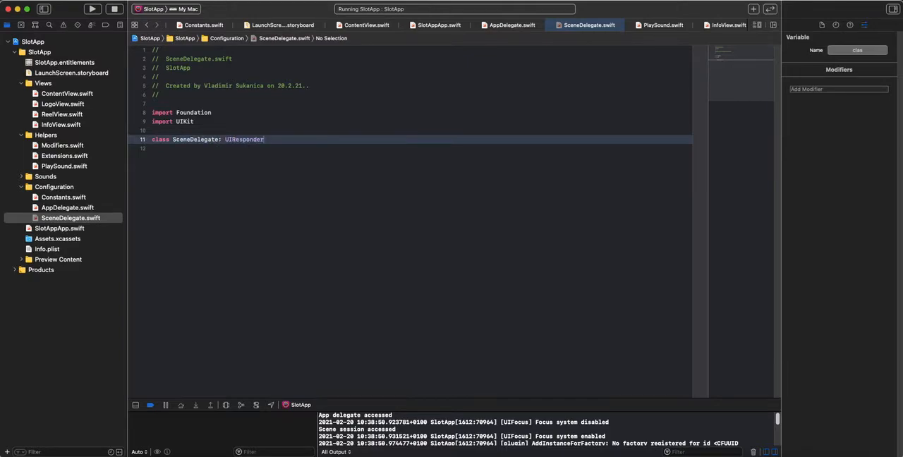
pyautogui.write(', UIWindowSceneDelegate {')
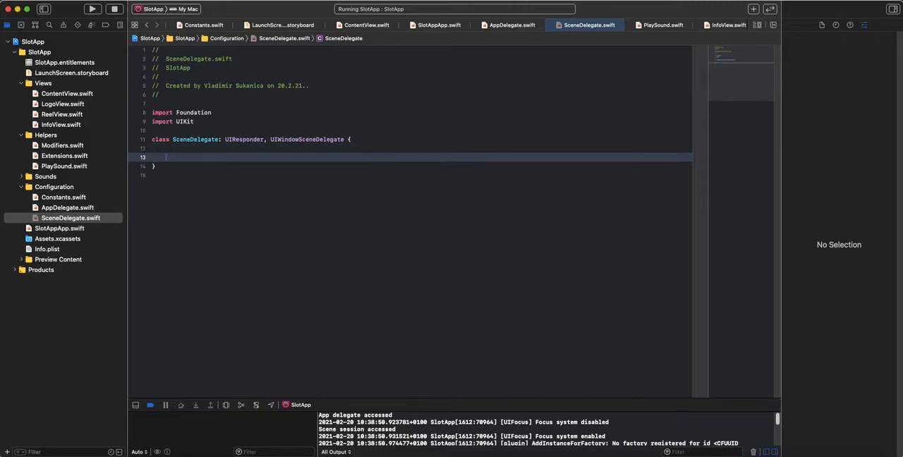
# Step: Add scene(_:willConnectTo:options:) containing 'if let scene = scene as? UIWindowScene {'
pyautogui.write('func scene')
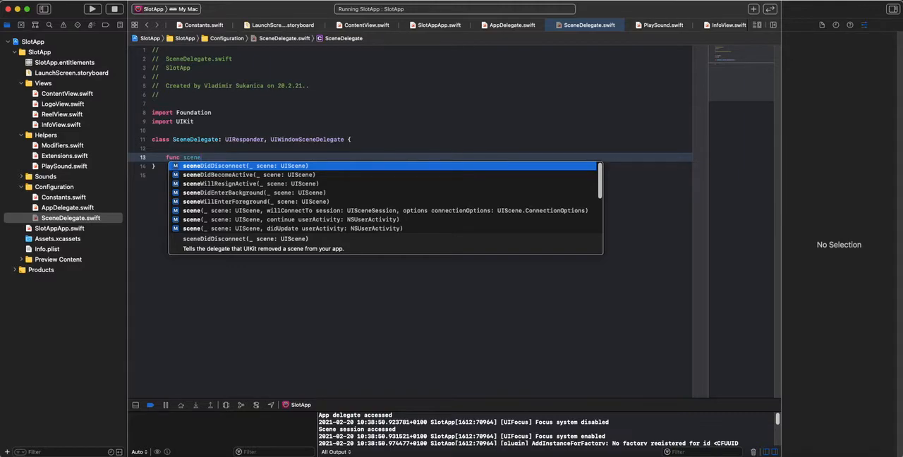
pyautogui.write('willCo')
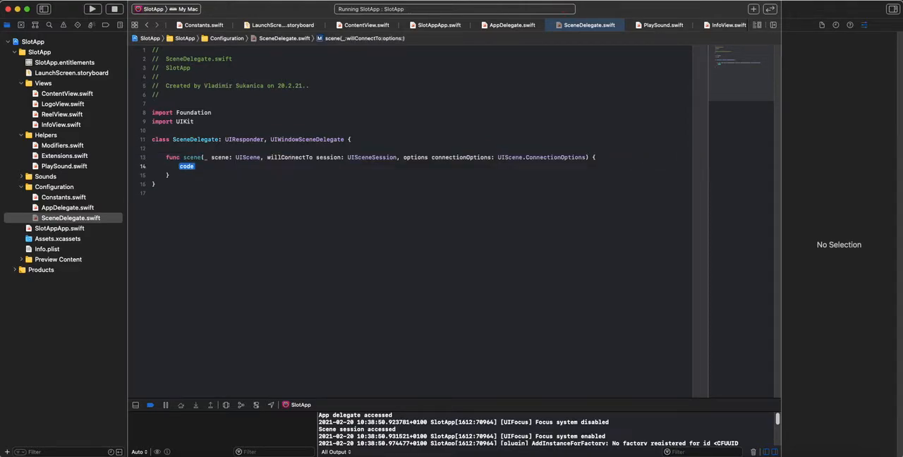
pyautogui.write('if let')
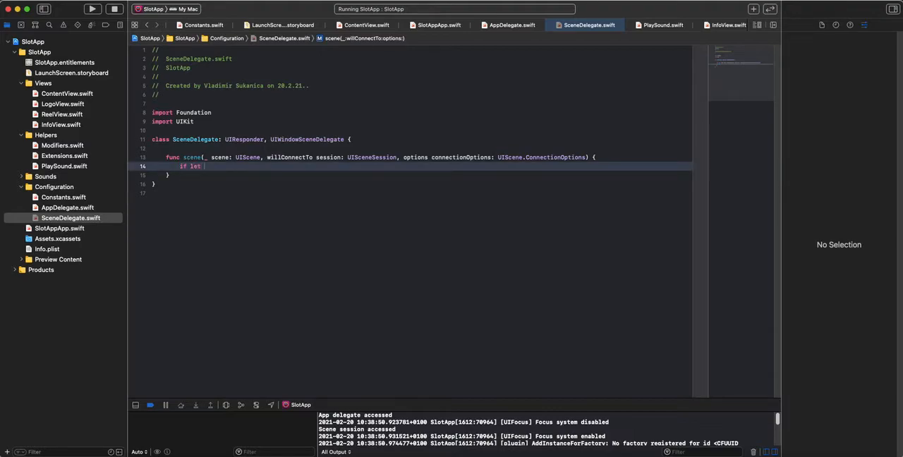
pyautogui.write('scene = se')
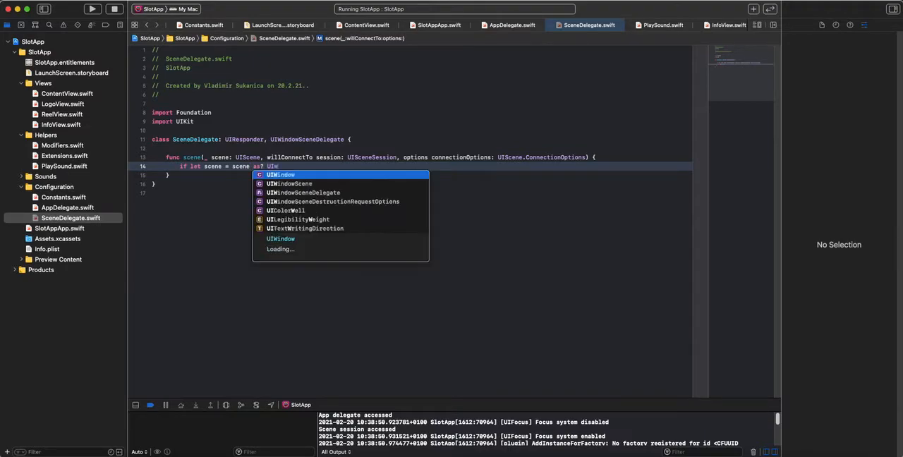
pyautogui.click(302, 183)
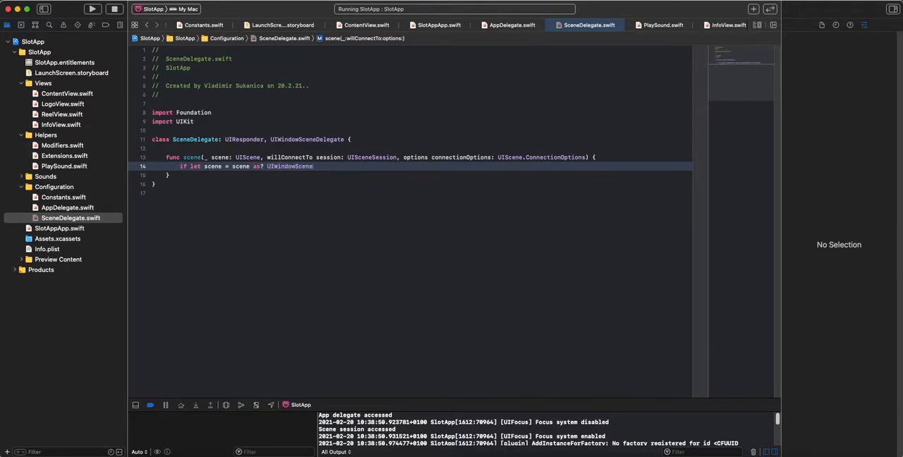
pyautogui.write('{')
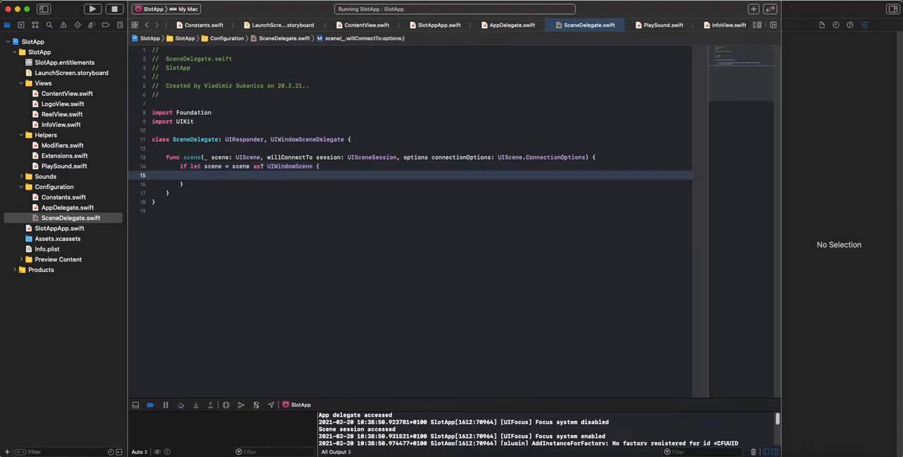
# Step: Set scene.sizeRestrictions?.minimumSize to CGSize(width: 600, height: 800)
pyautogui.write('scene.')
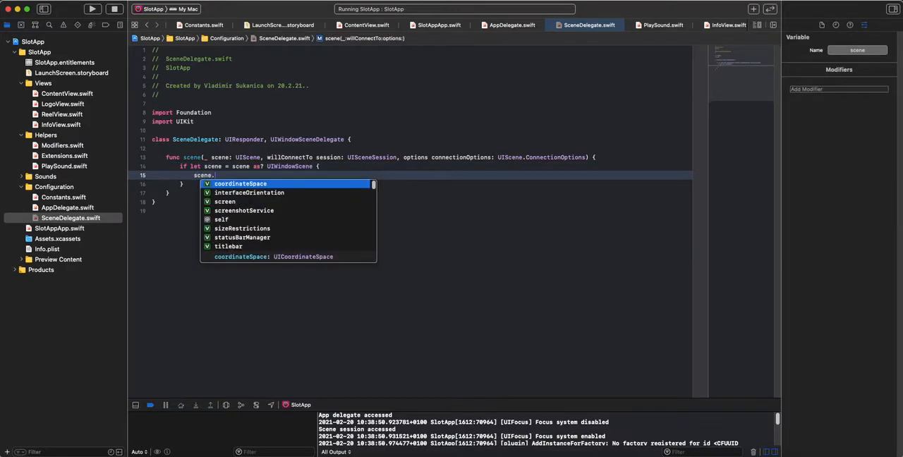
pyautogui.write('sizeRestrictions')
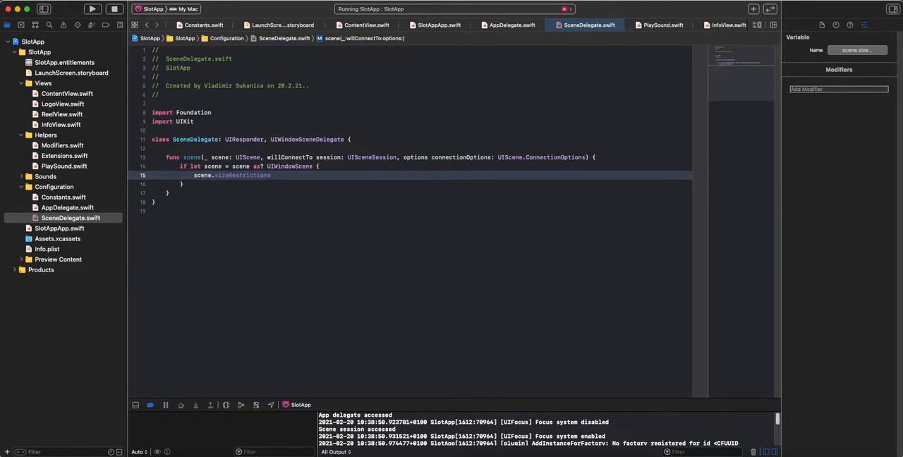
pyautogui.write('?.minimumSize =')
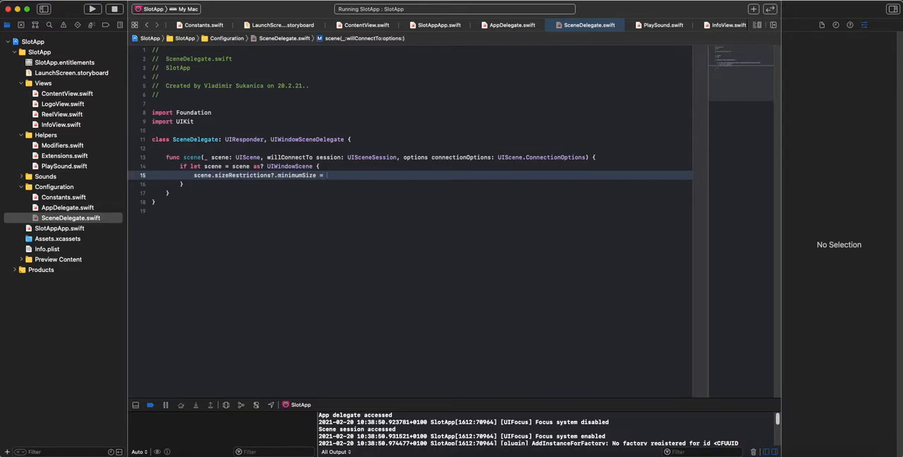
pyautogui.write('CGSize')
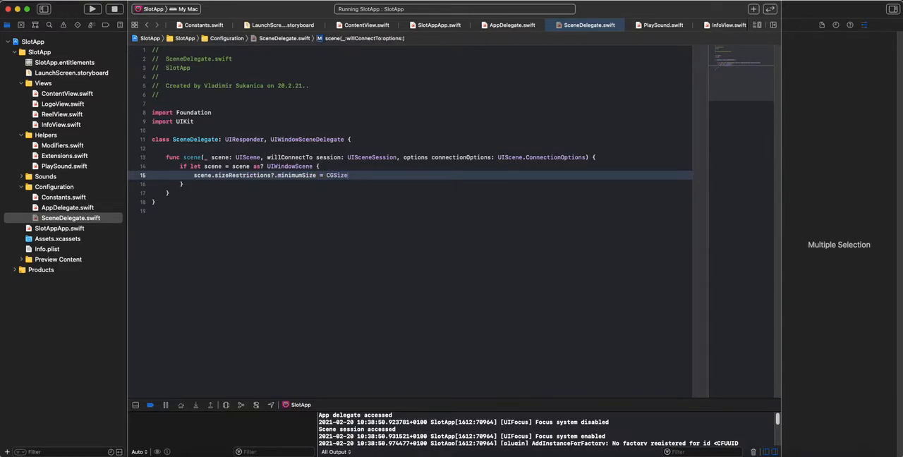
pyautogui.write('in')
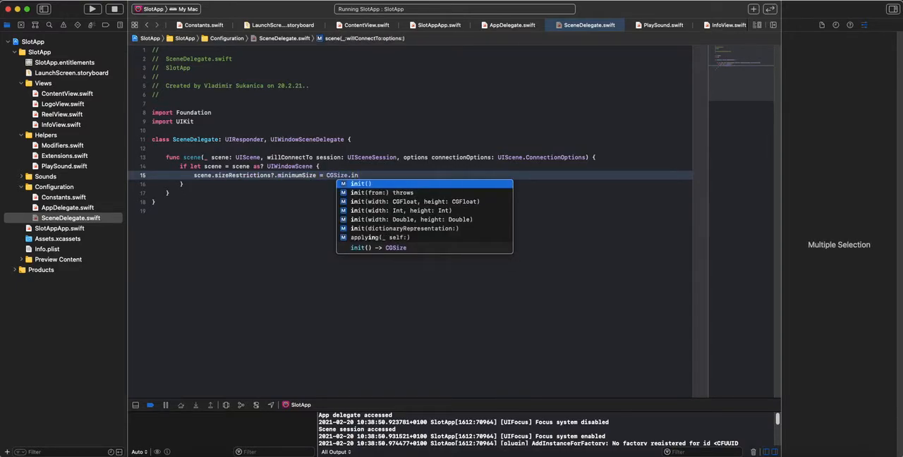
pyautogui.click(413, 201)
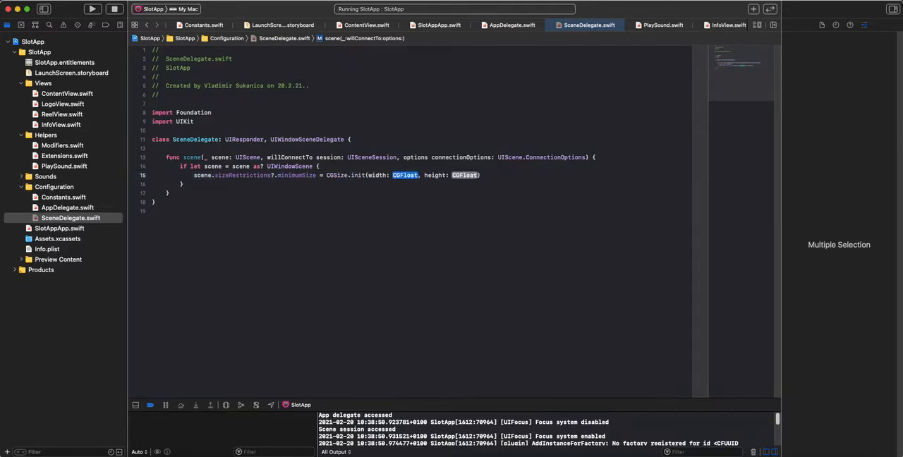
pyautogui.write('600')
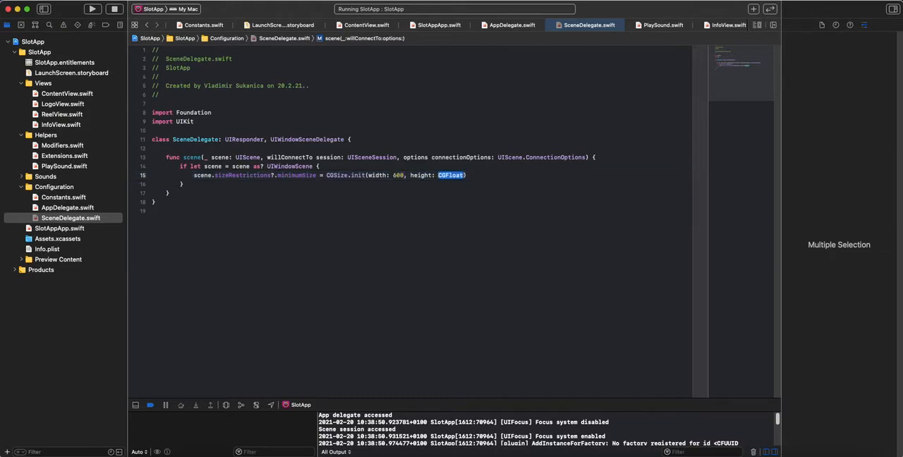
pyautogui.write('800')
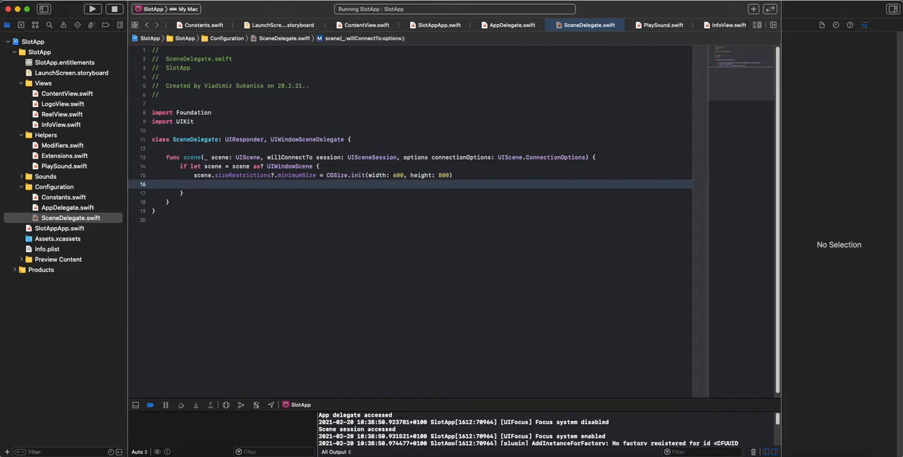
# Step: Add scene.sizeRestrictions?.maximumSize = CGSize(width: 600, height: 800) below the minimum size
pyautogui.write('scene.sizeRestrictions')
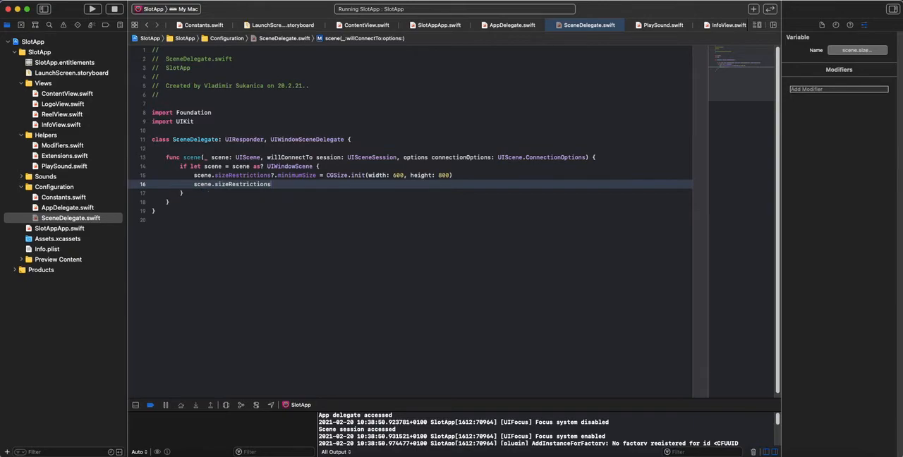
pyautogui.write('.maximumSize')
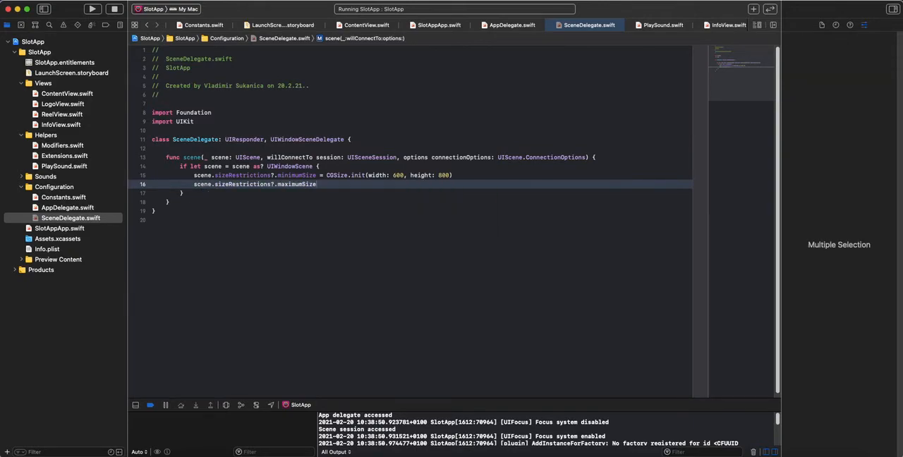
pyautogui.write('CG')
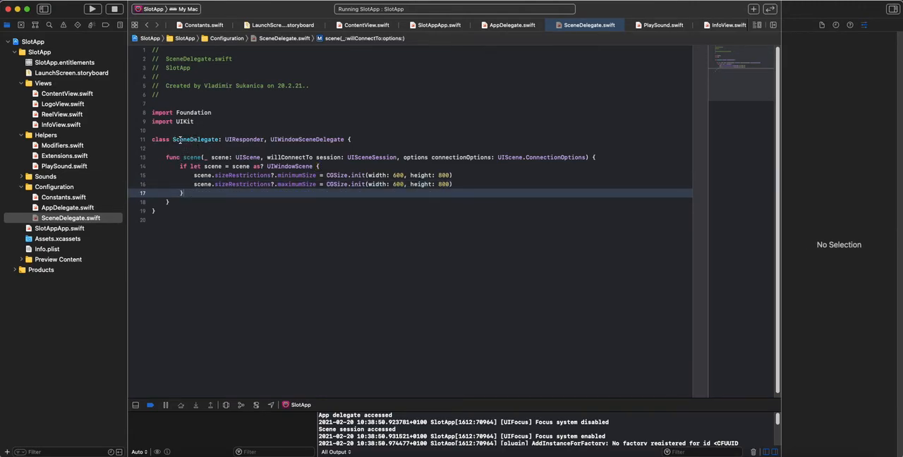
pyautogui.click(508, 25)
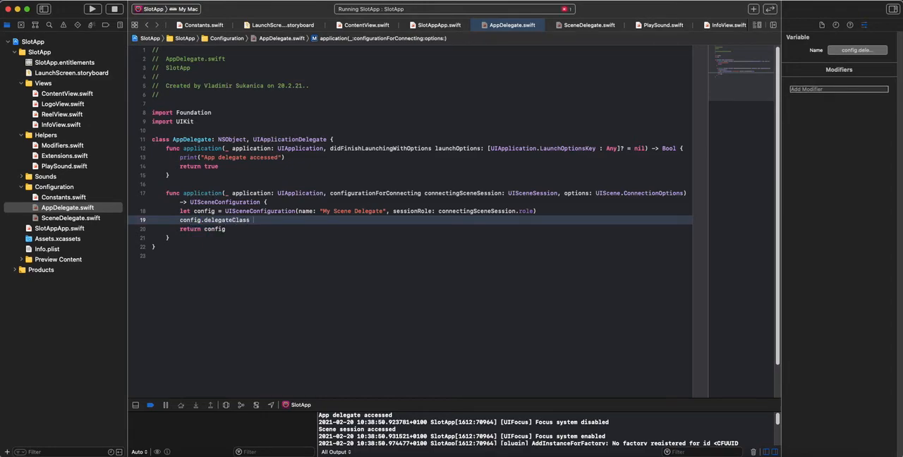
# Step: Set config.delegateClass = SceneDelegate.self in AppDelegate and start building SlotApp
pyautogui.write('Sc')
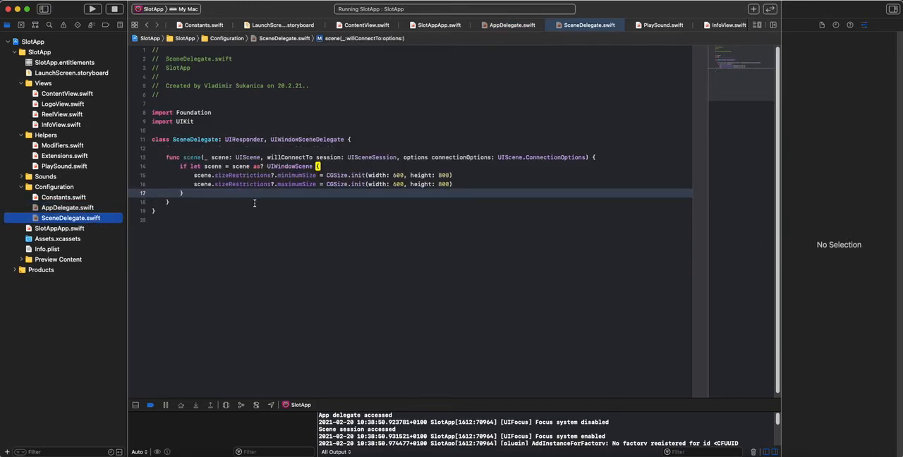
pyautogui.click(511, 25)
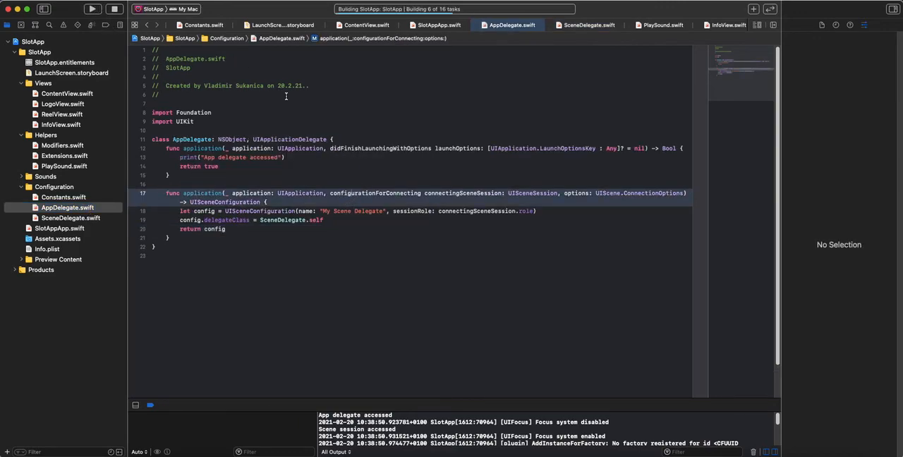
# Step: Run SlotApp so the slot machine opens in its fixed-size 600×800 Mac window
pyautogui.click(93, 9)
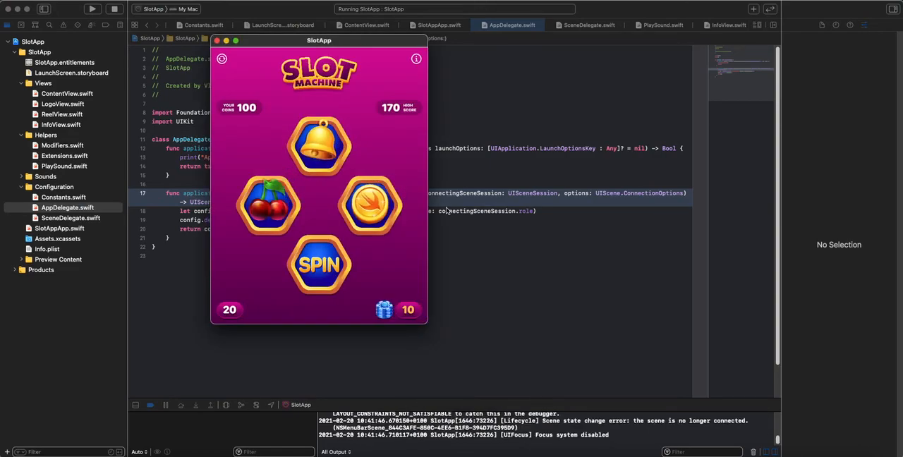
pyautogui.moveTo(427, 283)
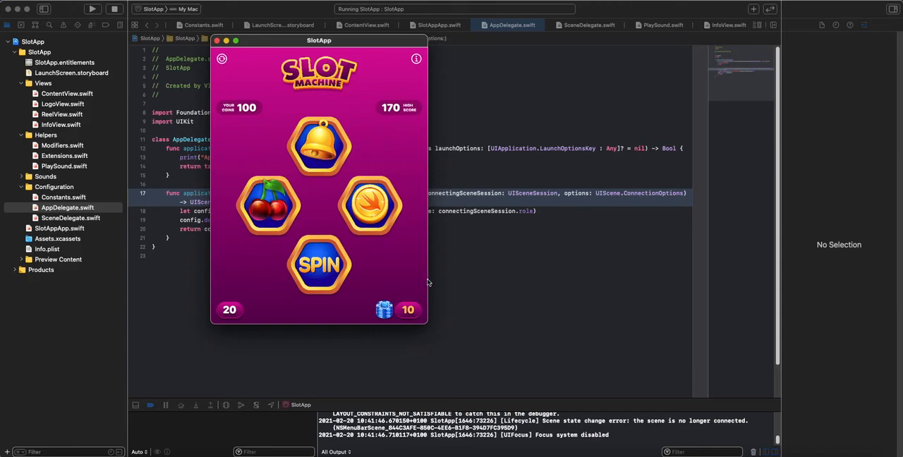
pyautogui.moveTo(429, 273)
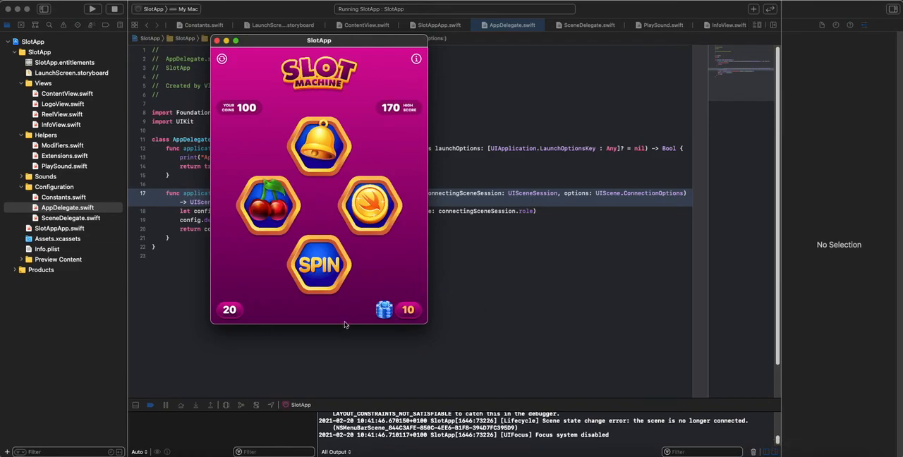
pyautogui.moveTo(214, 273)
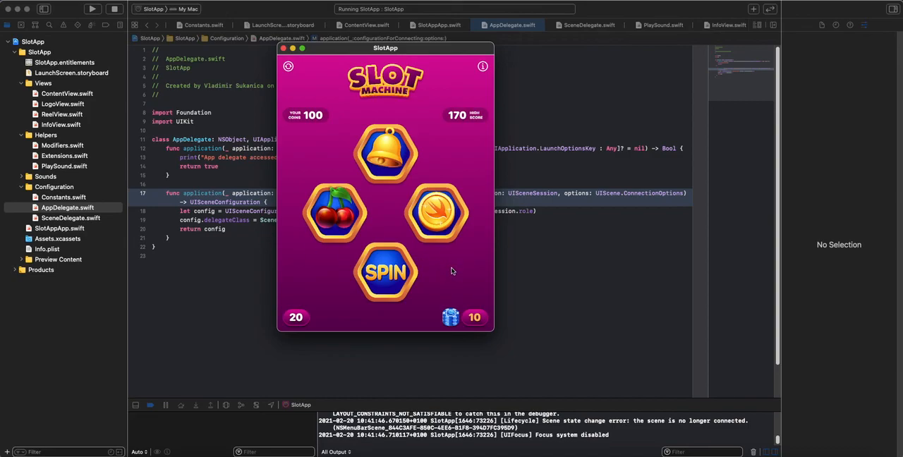
pyautogui.moveTo(450, 282)
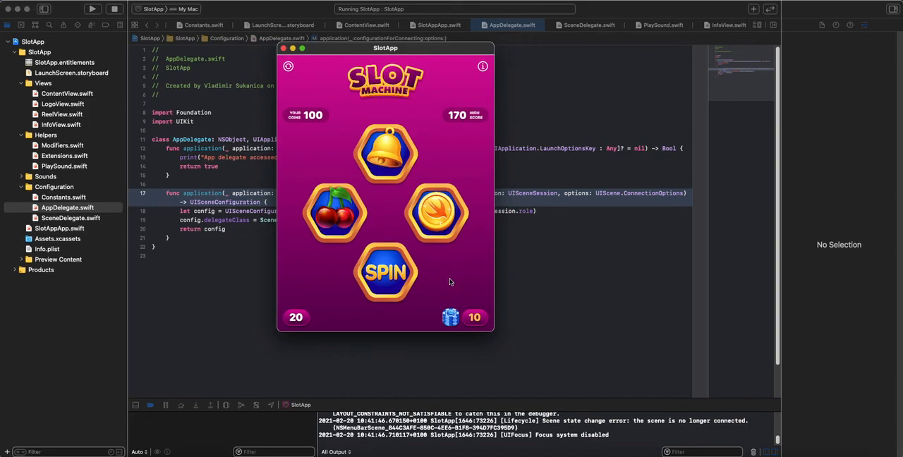
pyautogui.moveTo(229, 210)
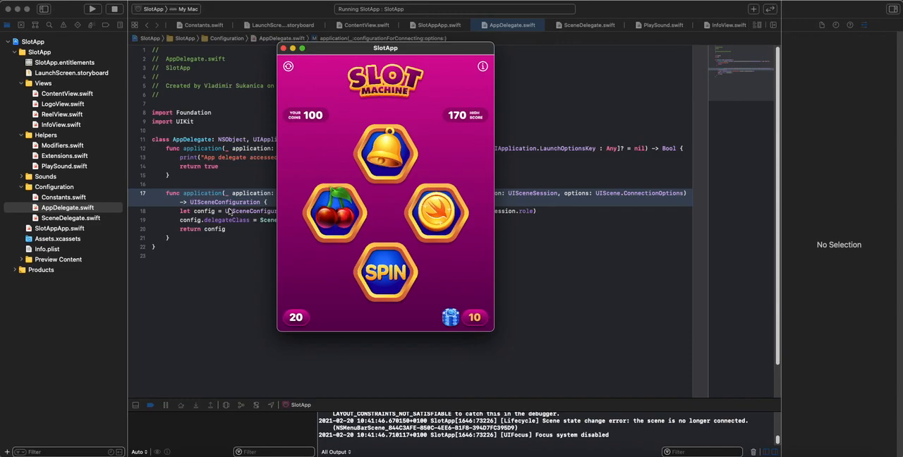
pyautogui.moveTo(219, 228)
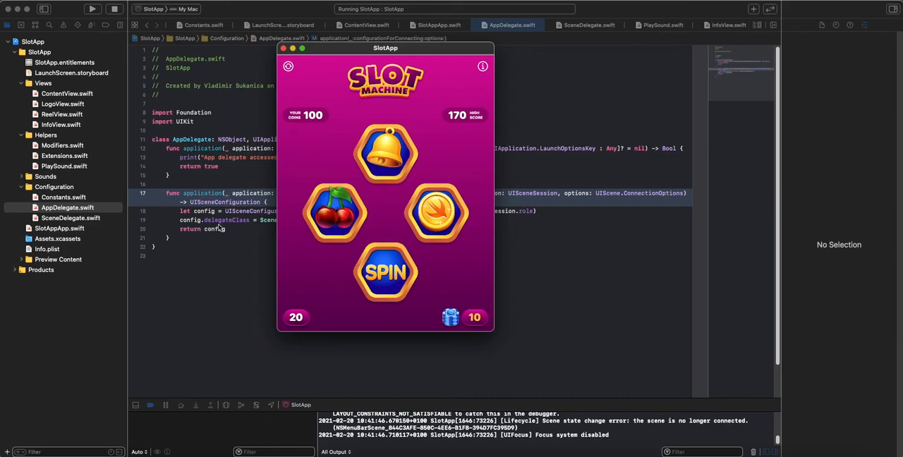
pyautogui.moveTo(490, 124)
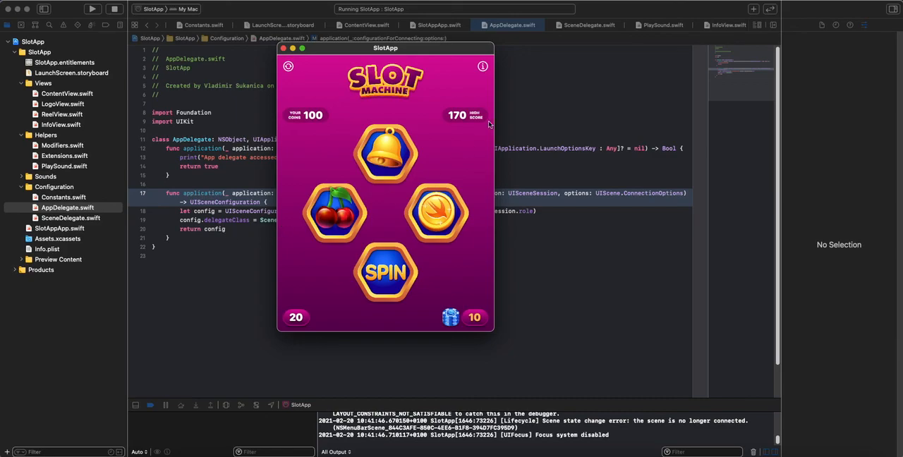